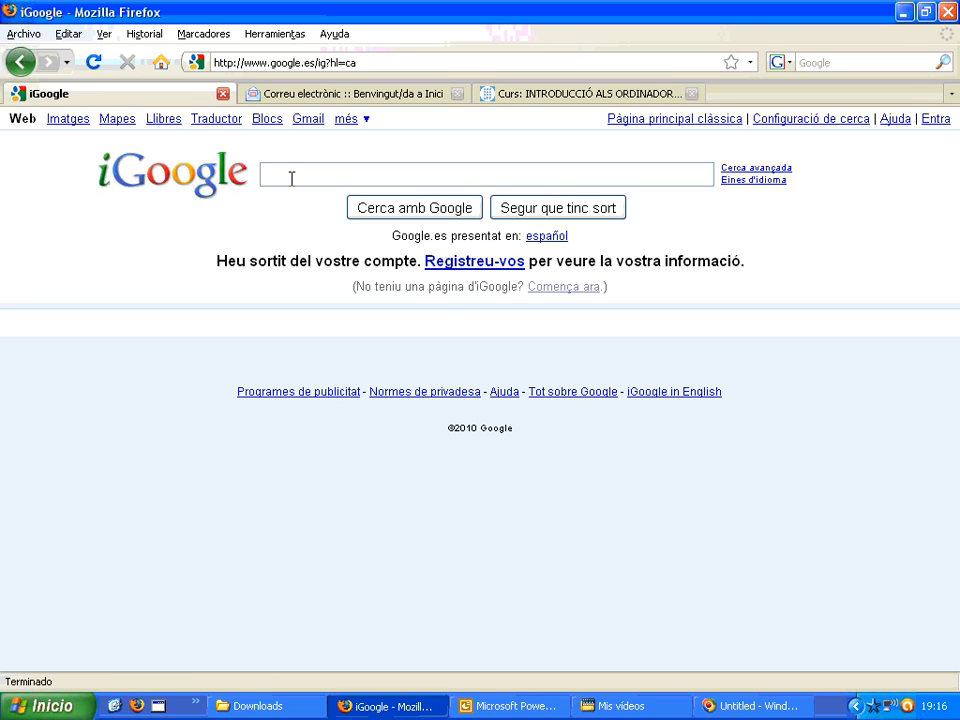
- Search iGoogle for 'octave sourceforge' with I'm Feeling Lucky to reach Octave-Forge
type("octave")
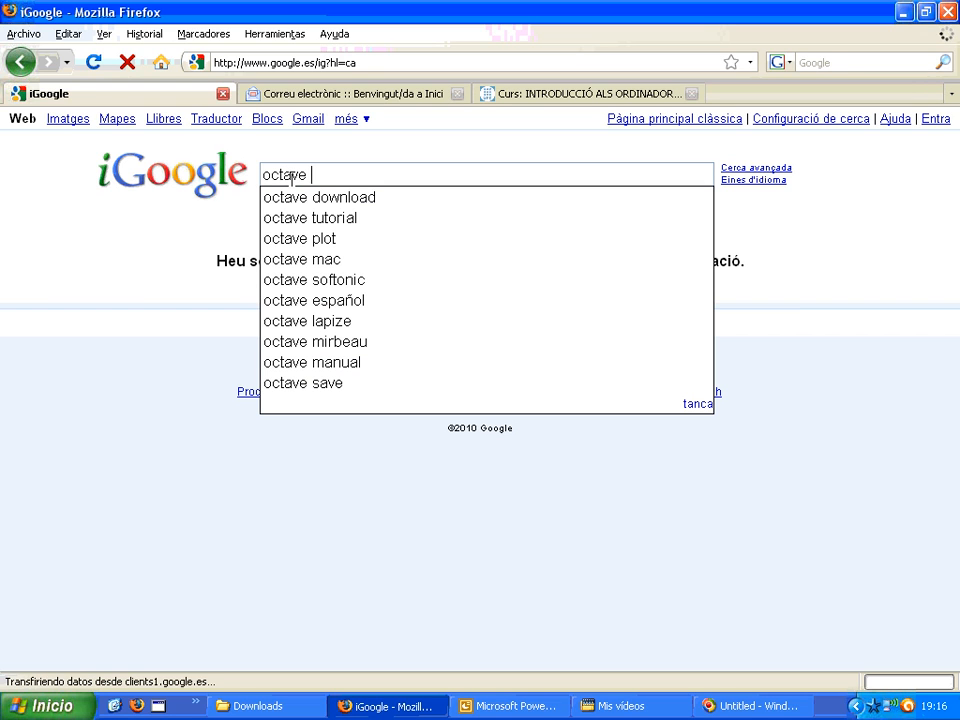
type("so")
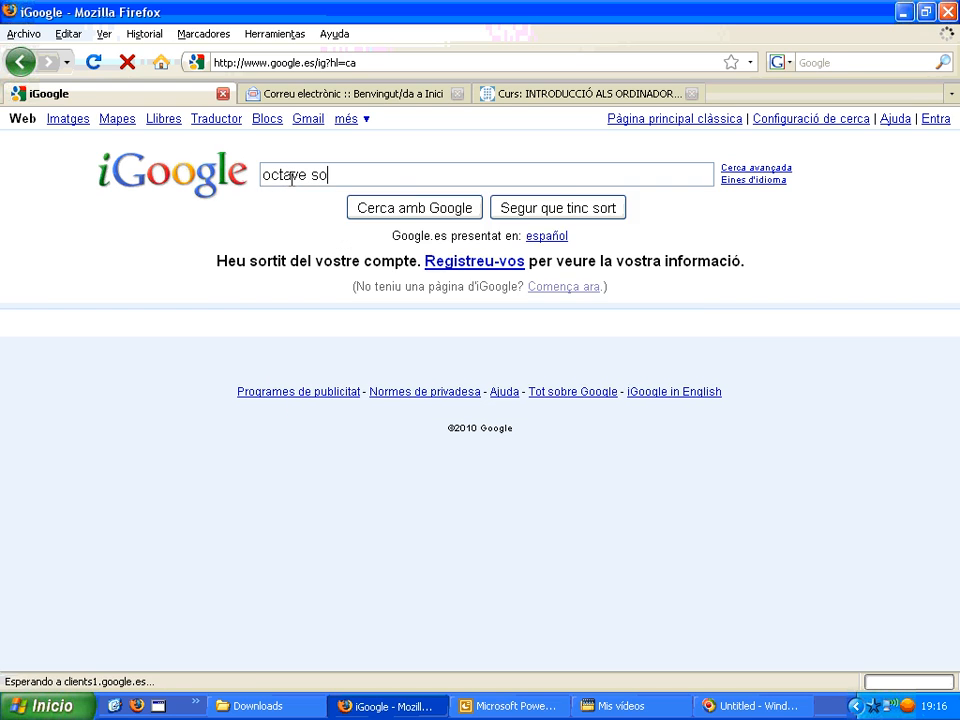
type("urcefo")
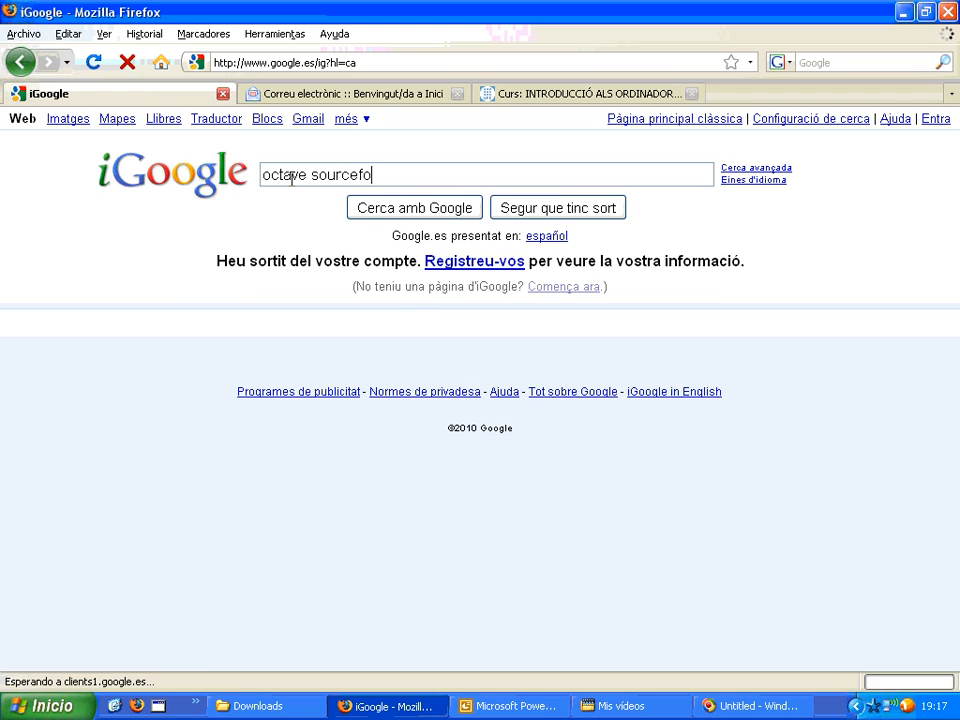
type("rge")
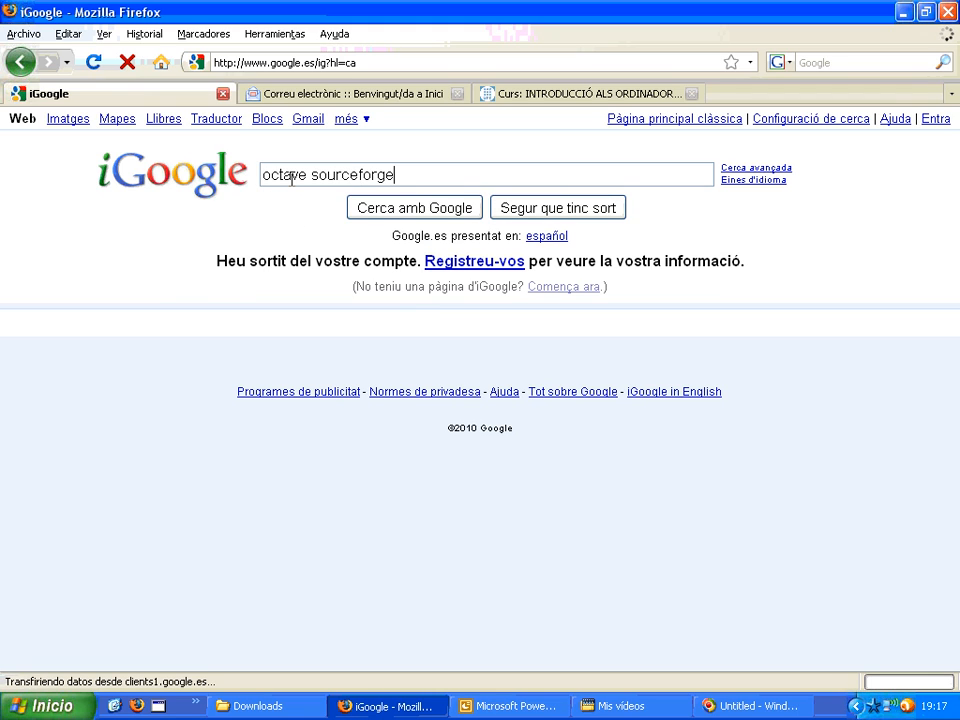
mouse_move(569, 218)
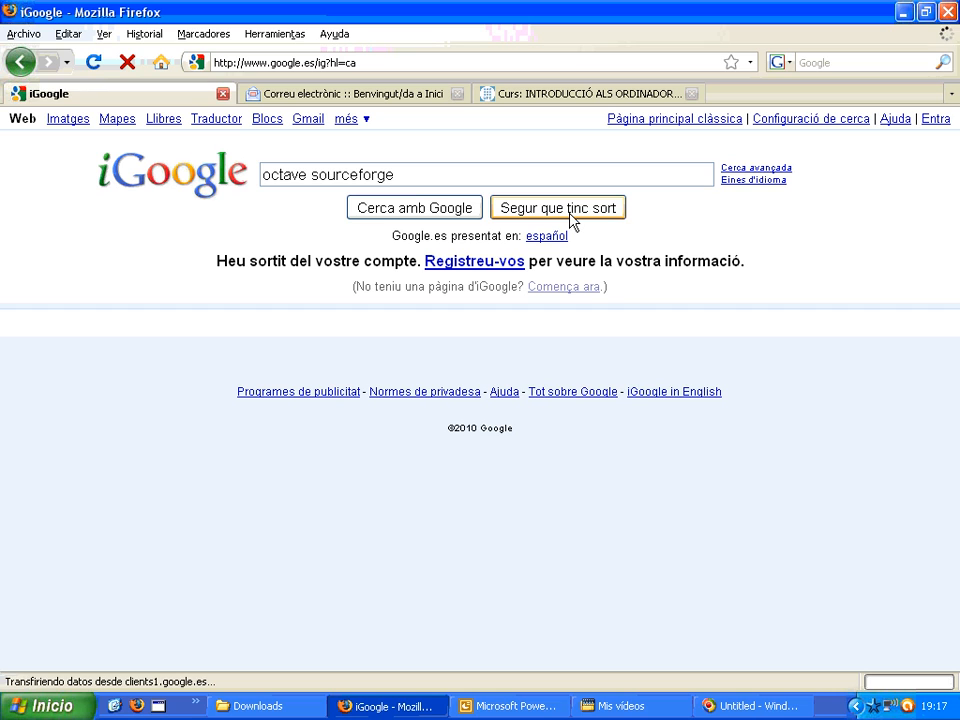
left_click(558, 207)
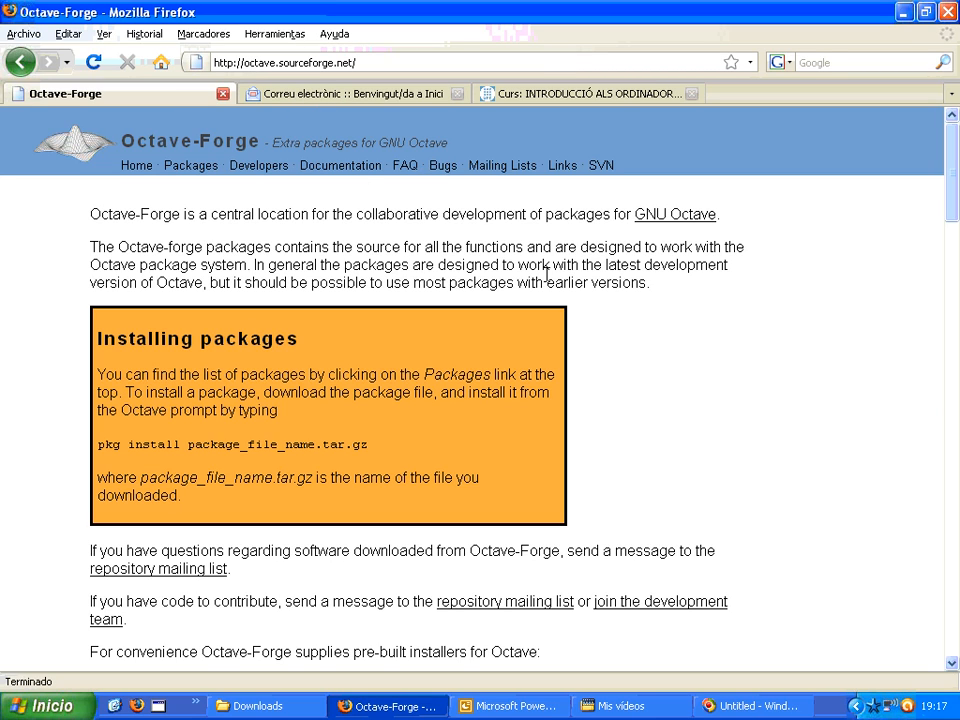
mouse_move(610, 324)
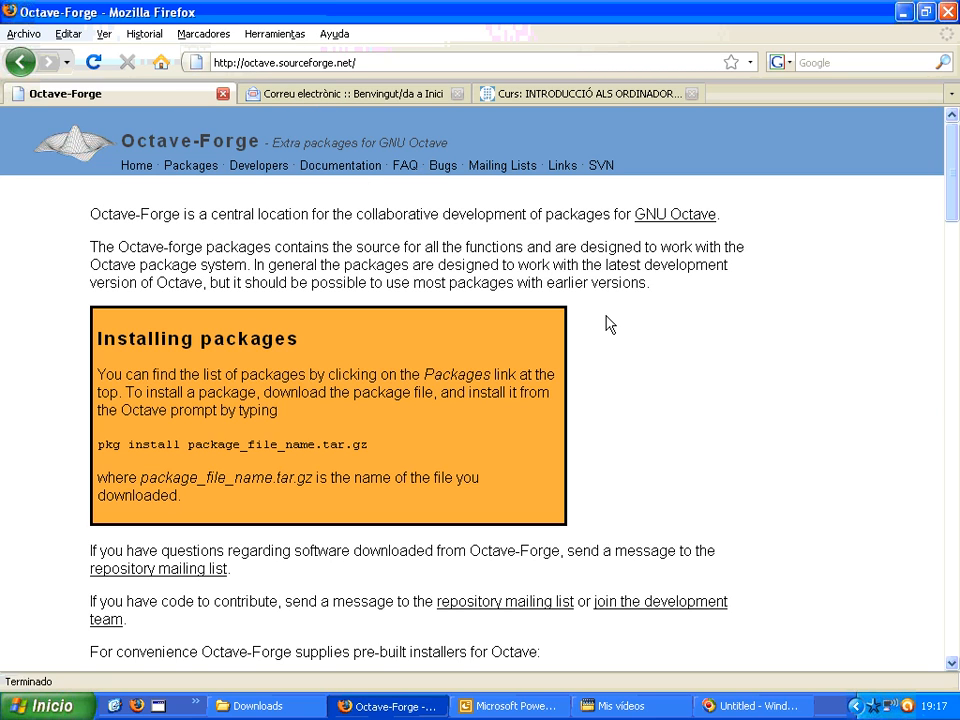
- Follow the Windows installer link further down the Octave-Forge home page
scroll("down", 3)
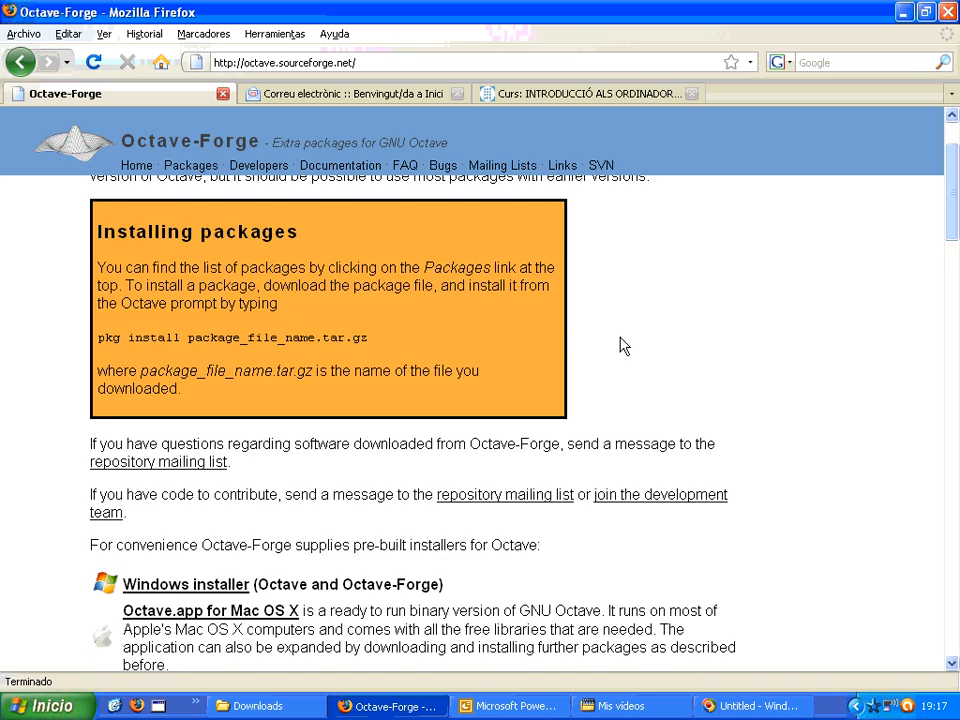
scroll("down", 3)
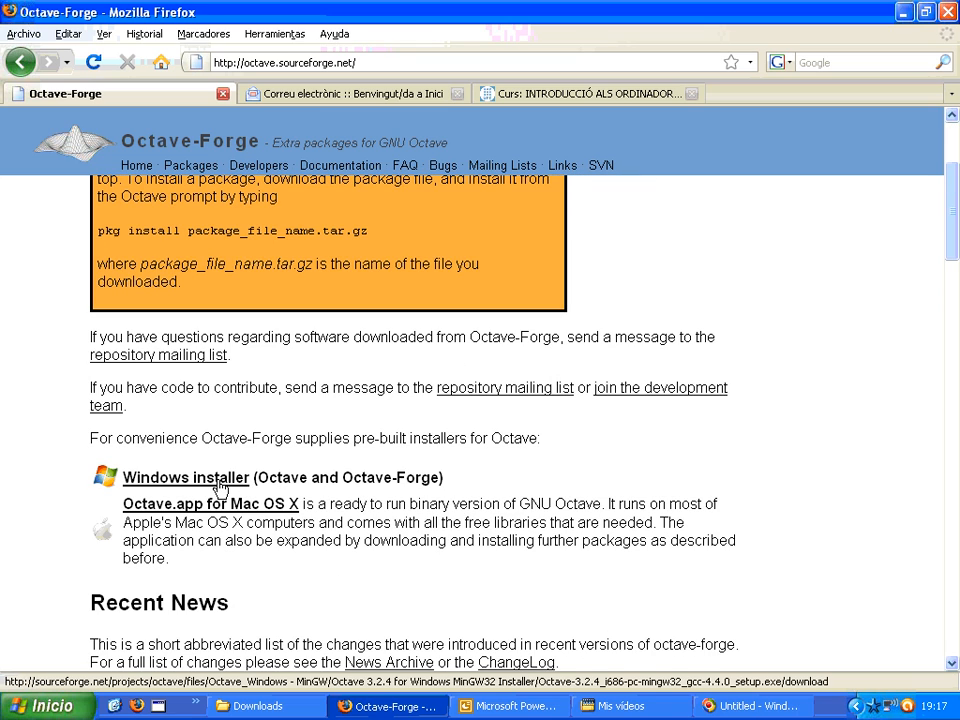
left_click(186, 478)
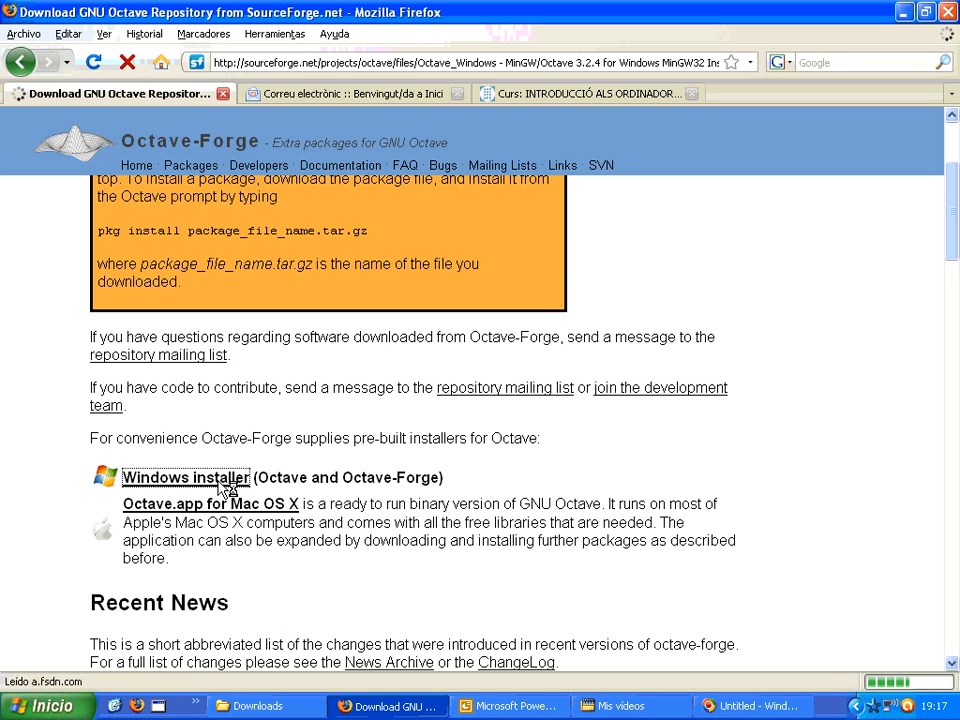
- Cancel saving the Octave 3.2.4 installer file in the download dialog
left_click(186, 477)
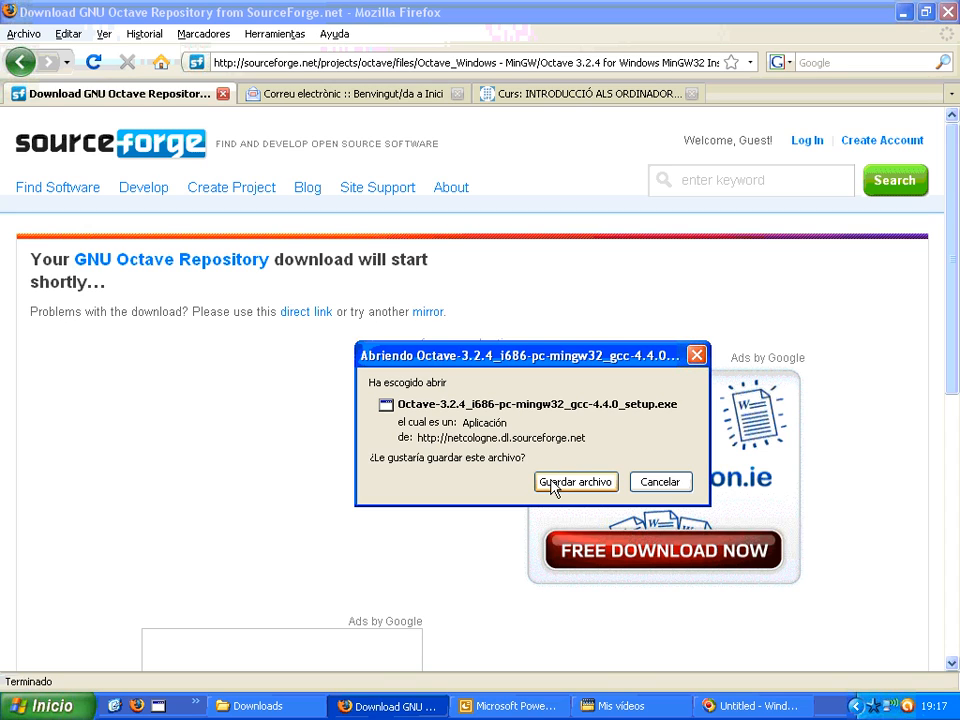
mouse_move(553, 486)
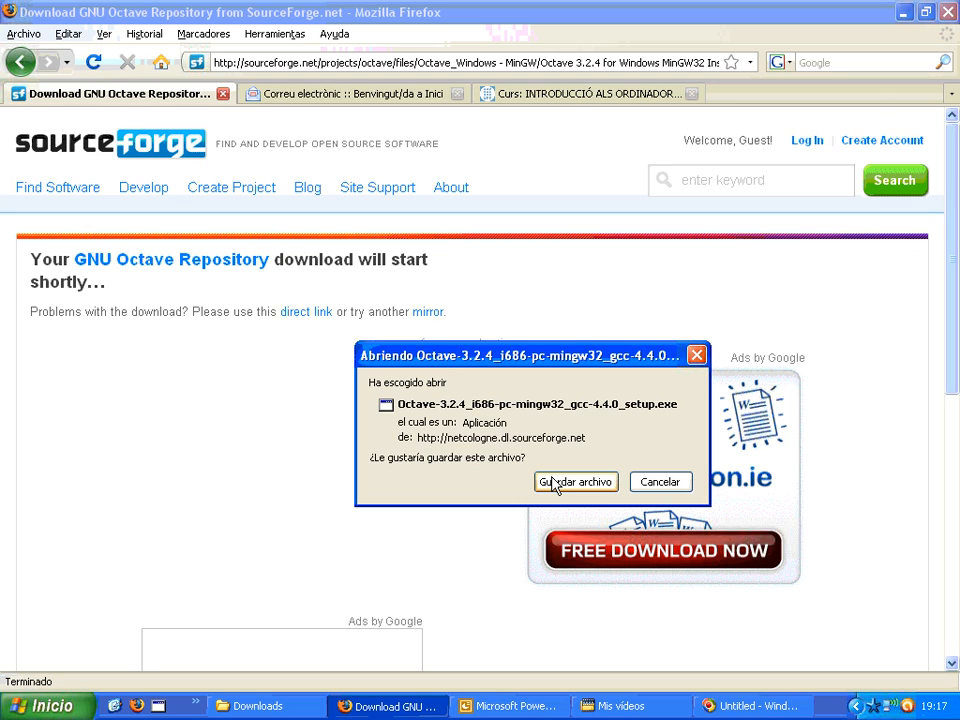
mouse_move(560, 484)
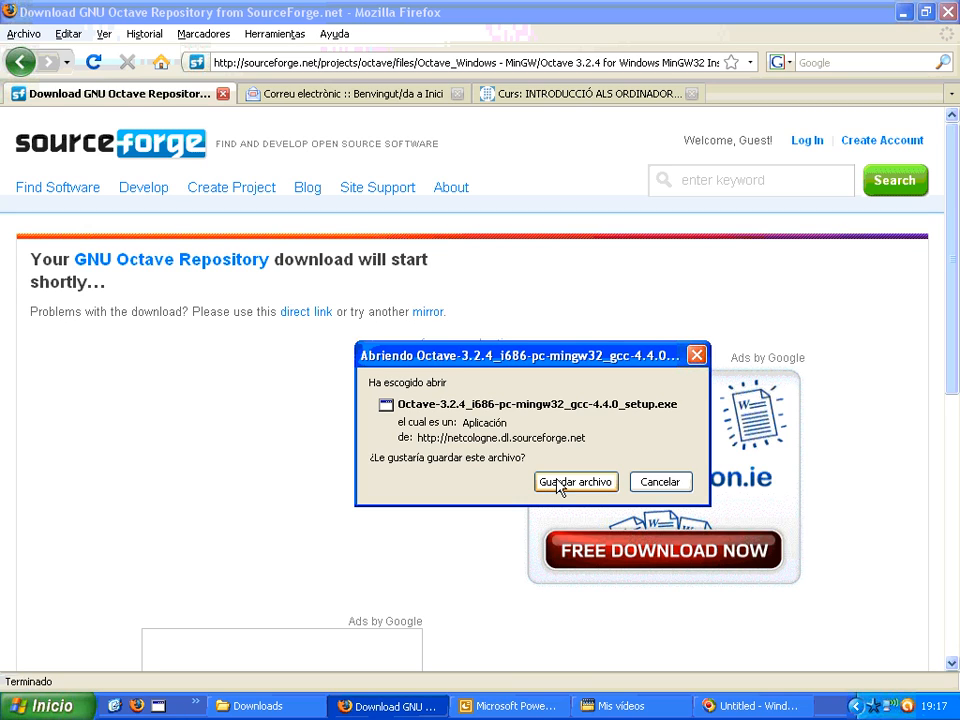
mouse_move(650, 492)
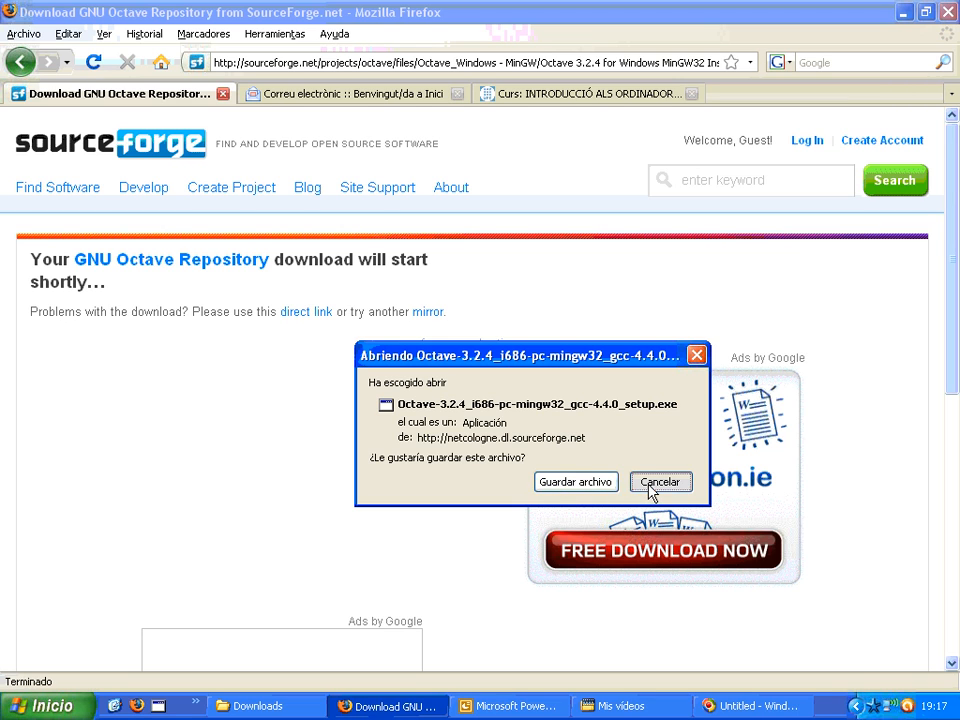
left_click(252, 705)
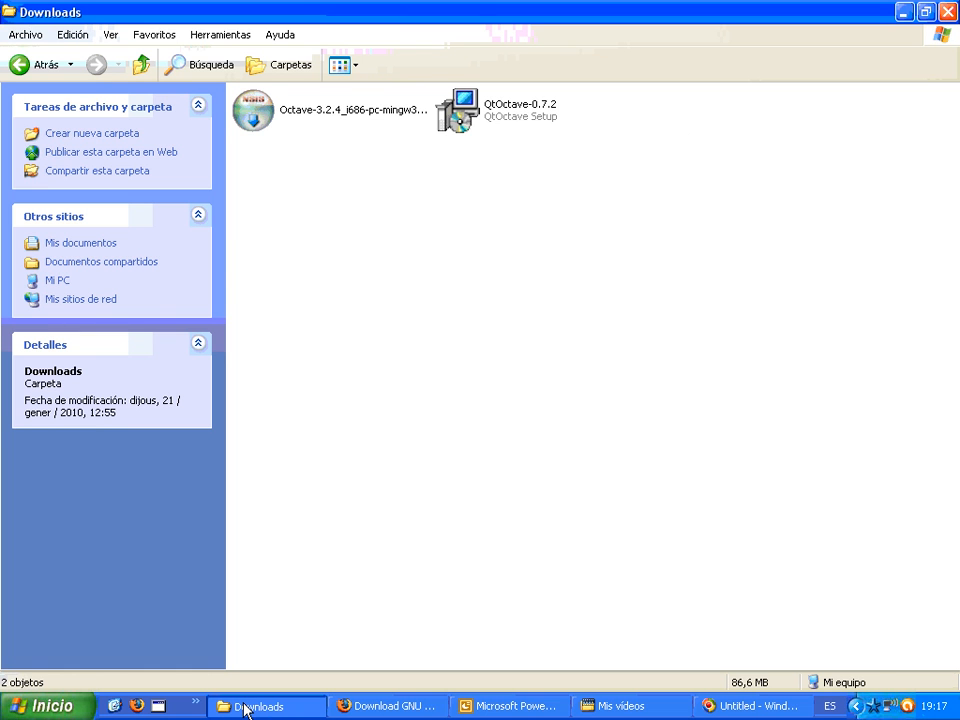
- Run the Octave 3.2.4 installer from Downloads, approving the security warning
left_click(258, 110)
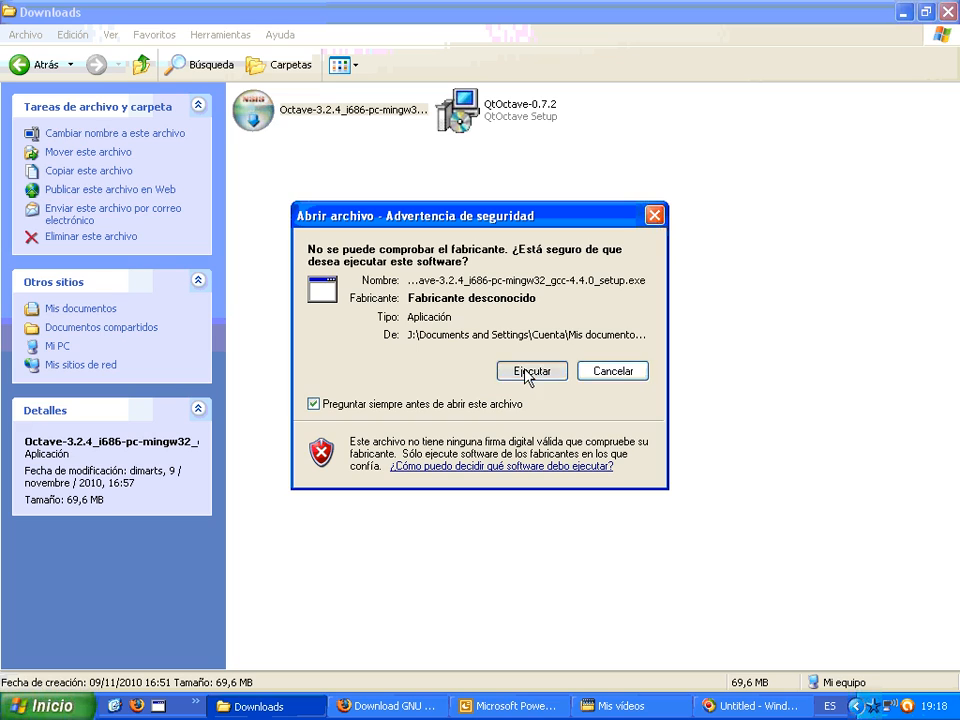
left_click(531, 371)
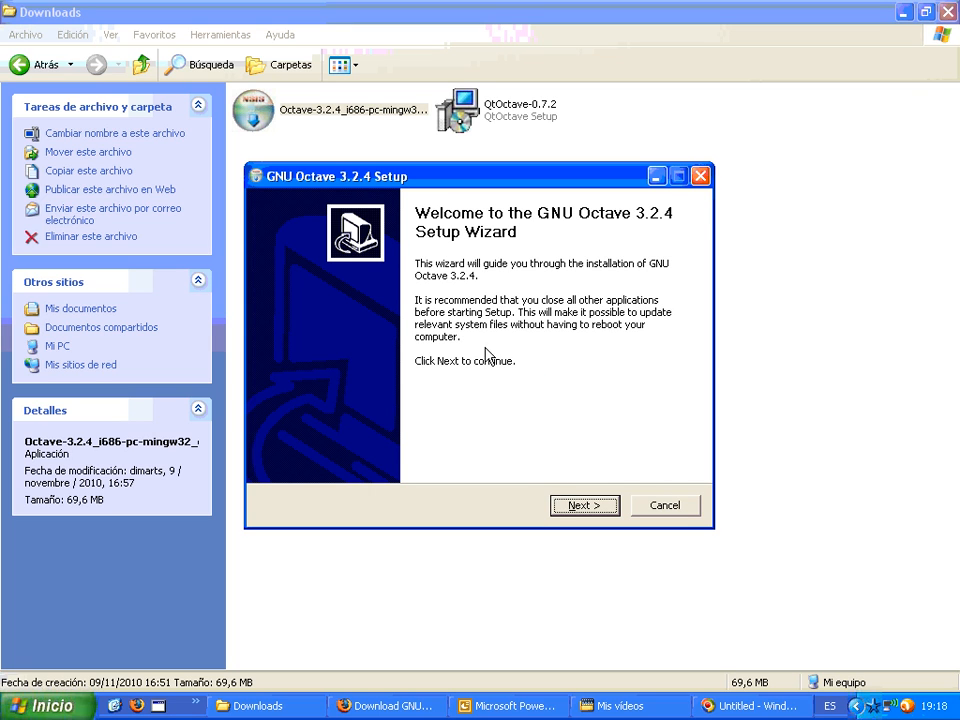
mouse_move(576, 510)
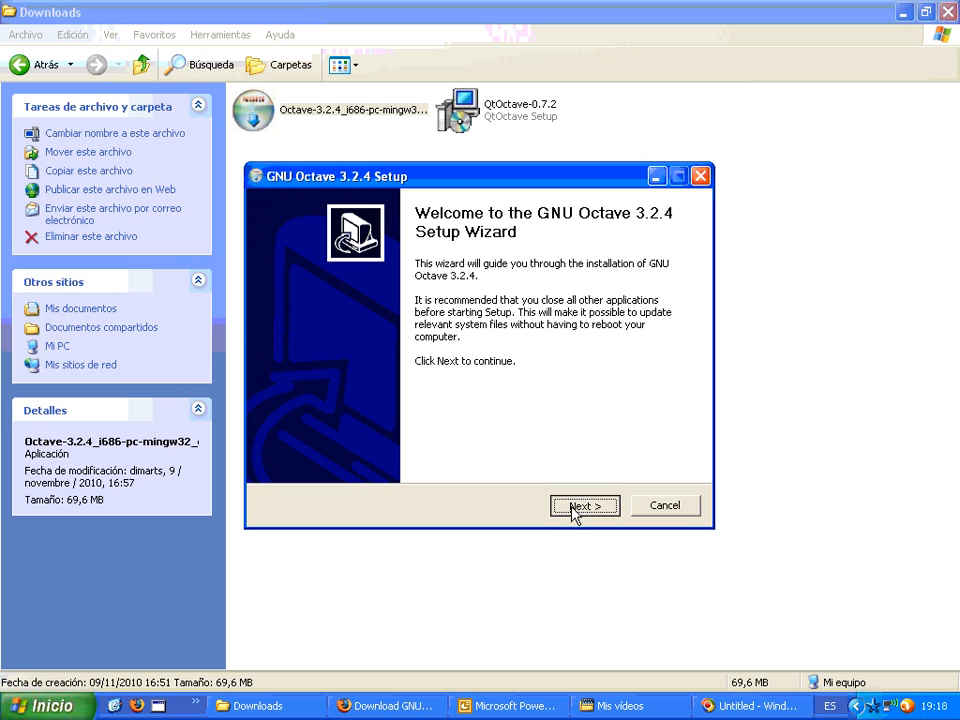
- Advance past the welcome page, GPL license and default install folder
left_click(584, 505)
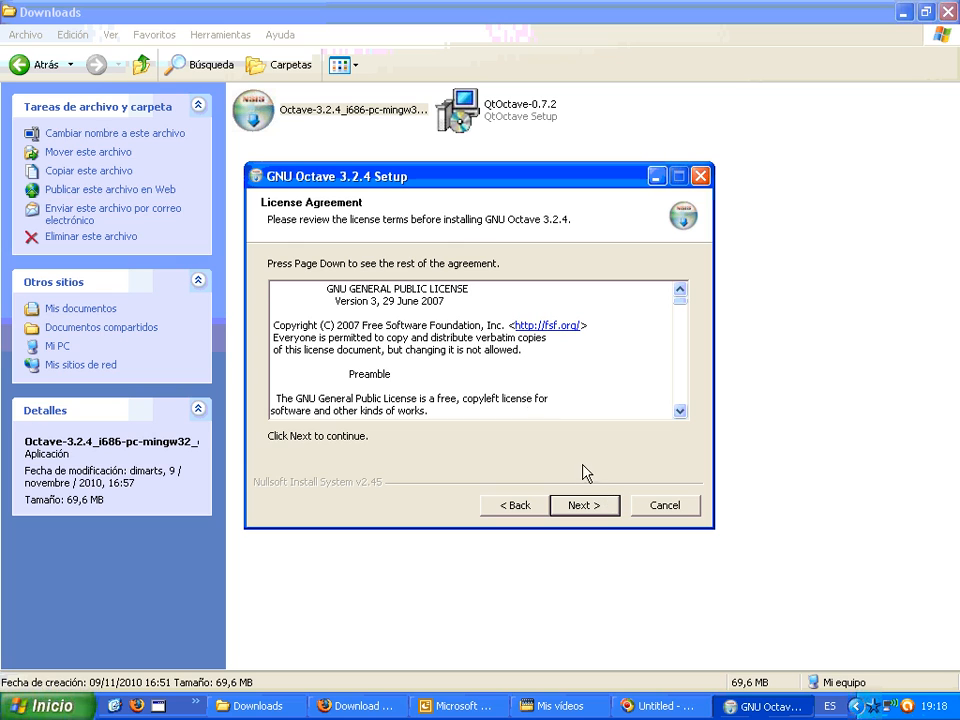
left_click(584, 505)
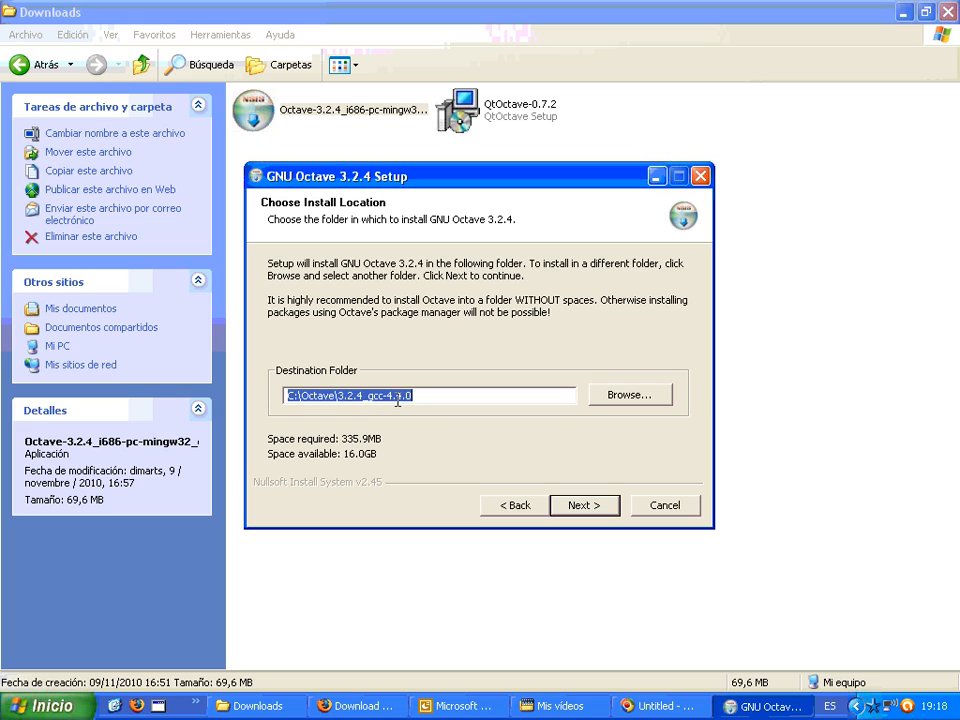
left_click(584, 505)
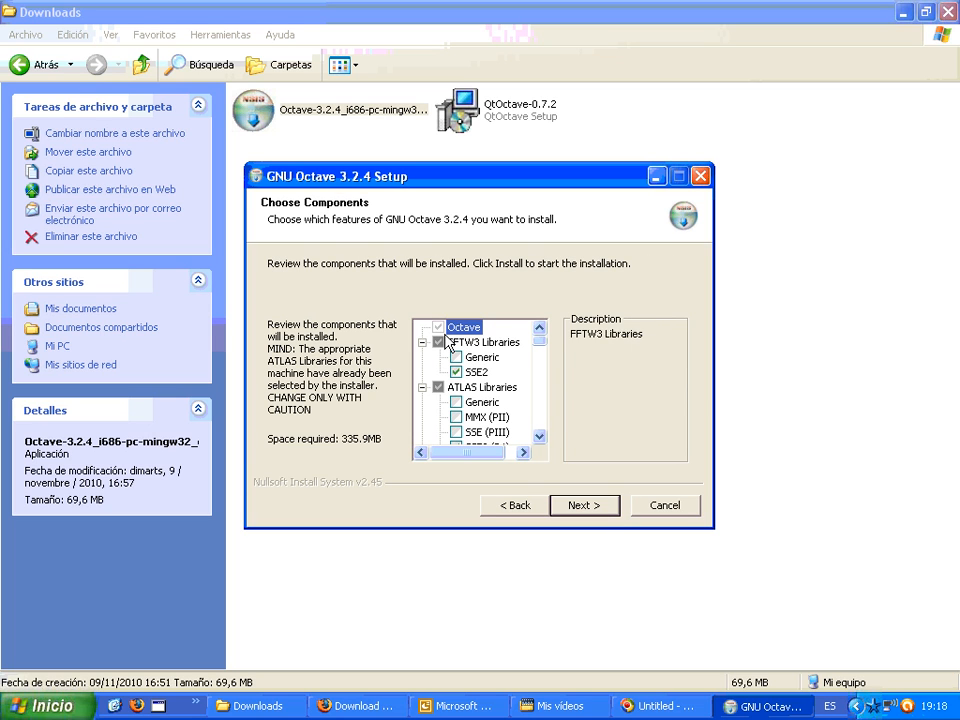
mouse_move(461, 327)
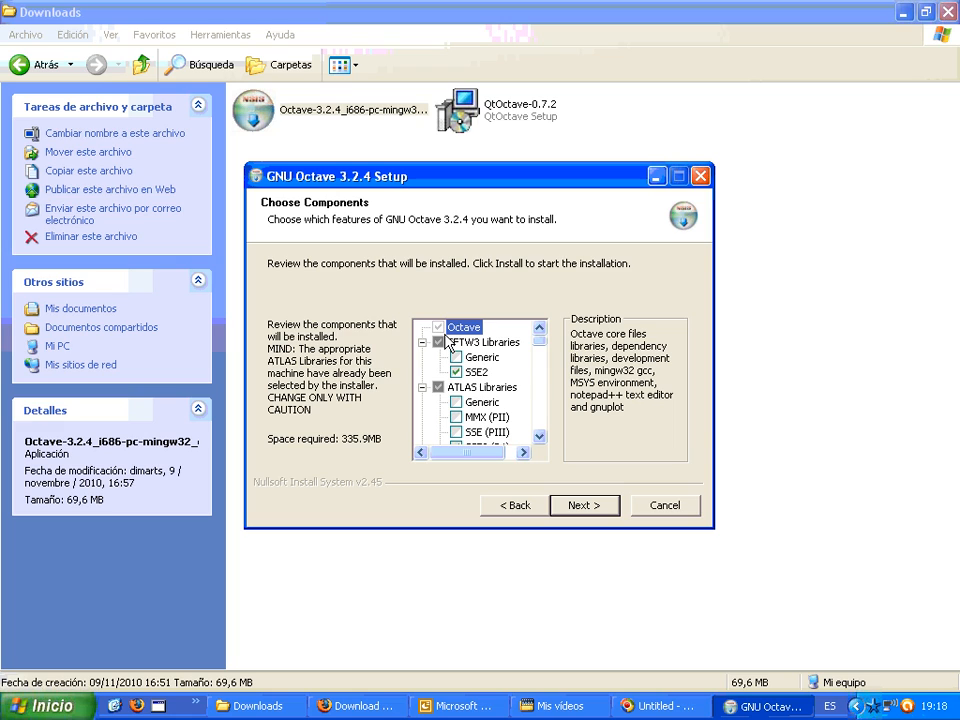
mouse_move(454, 431)
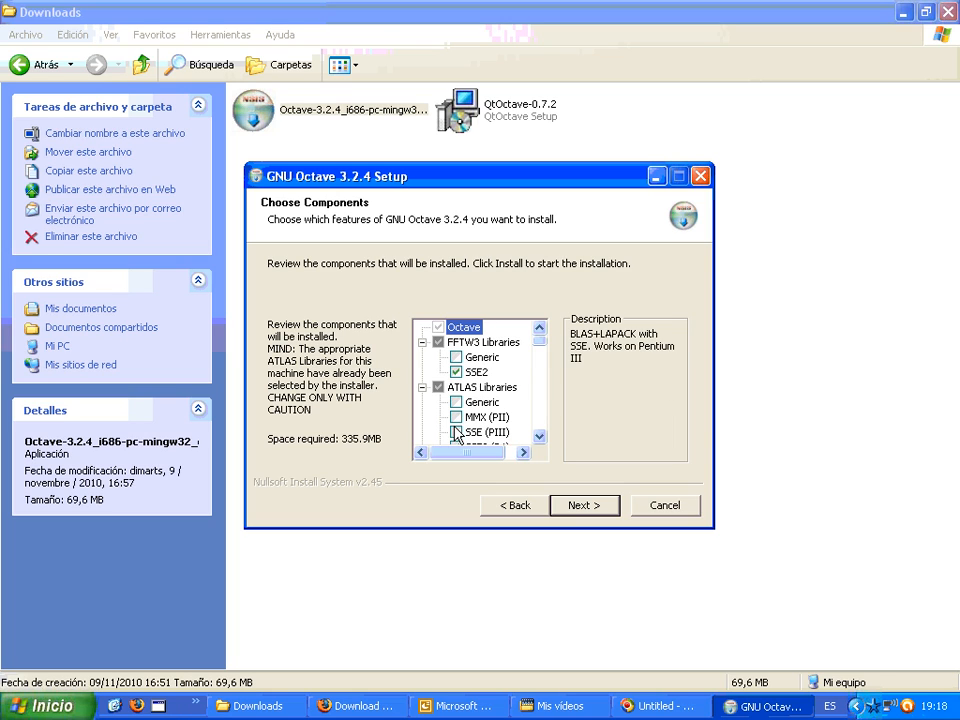
mouse_move(585, 510)
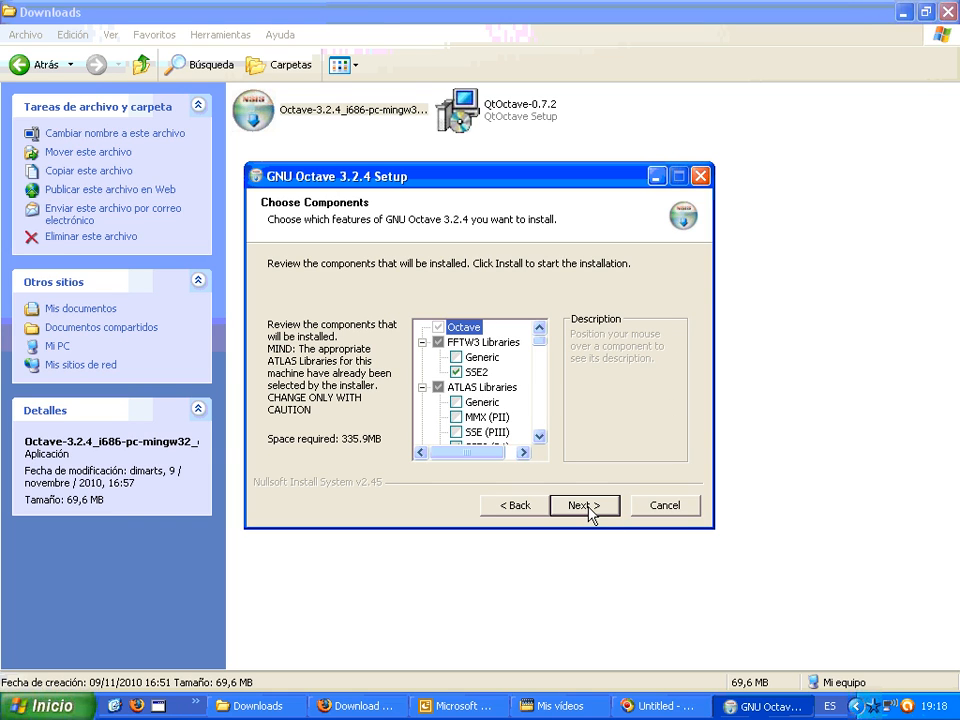
- Accept the default Octave components and continue to the Start Menu folder page
left_click(583, 505)
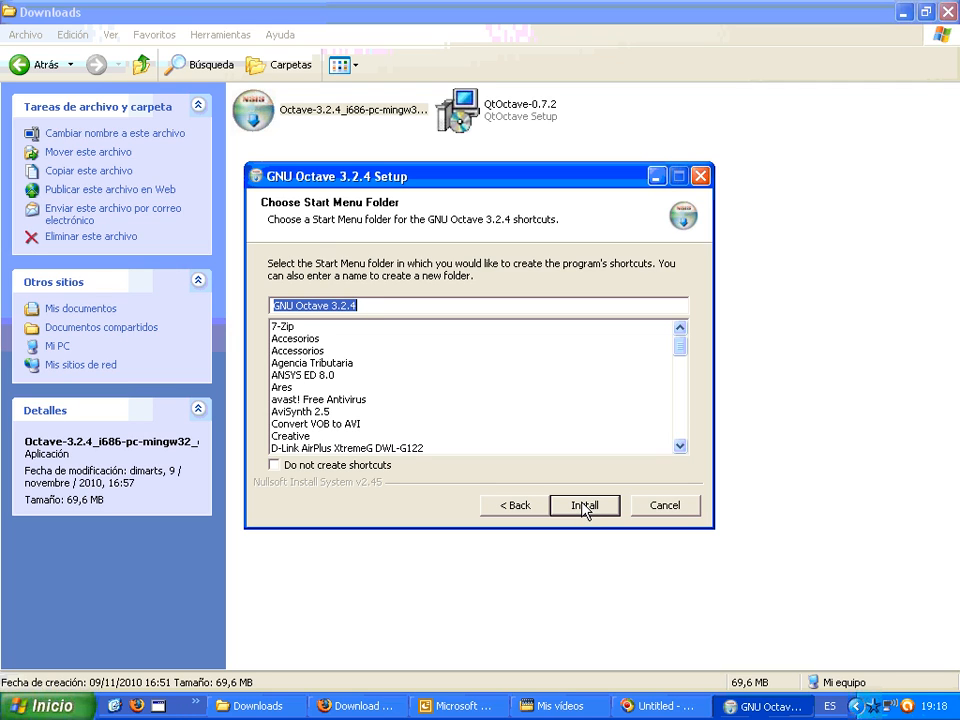
mouse_move(670, 511)
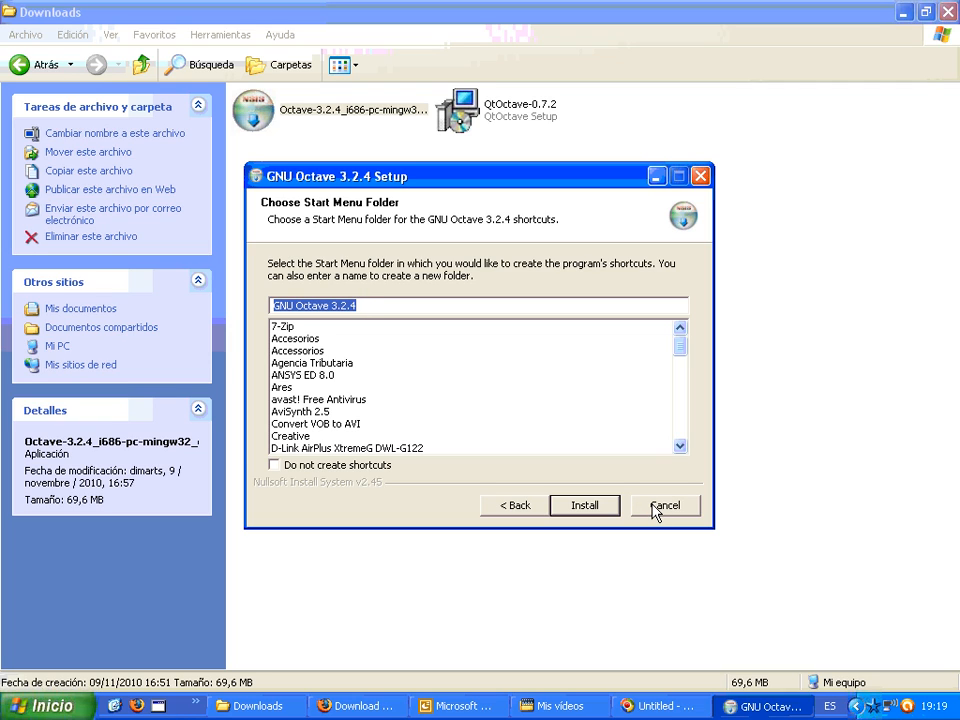
- Cancel GNU Octave 3.2.4 Setup from the Start Menu folder page
left_click(665, 505)
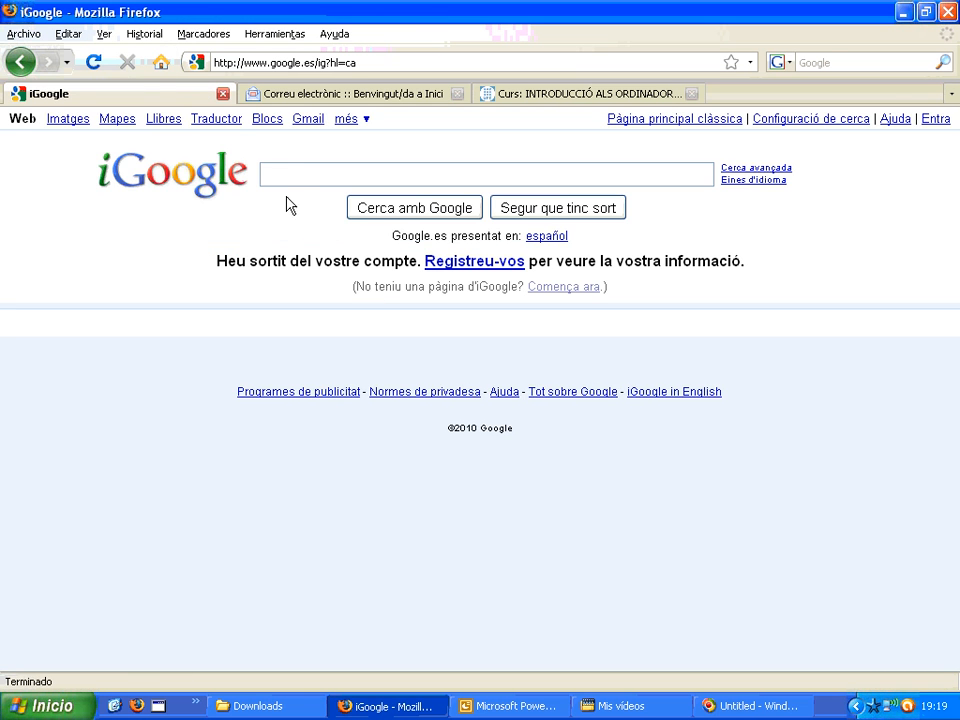
- Search 'qtoctave windows' and open the 'forja: QtOctave: Lista de ficheros' result
type("qtoctave windows")
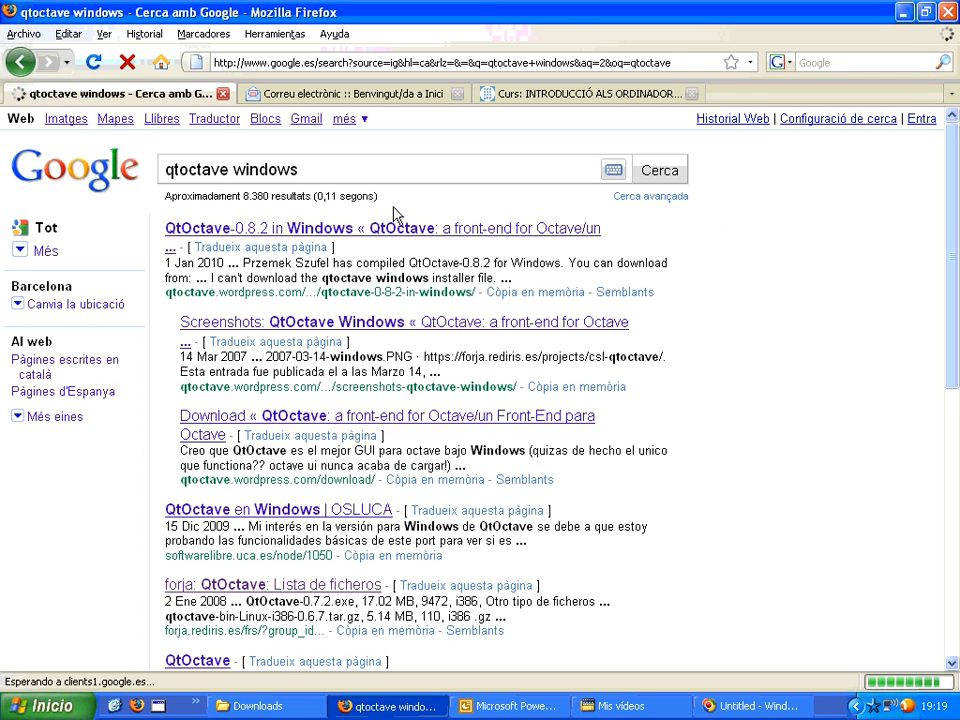
scroll("down", 3)
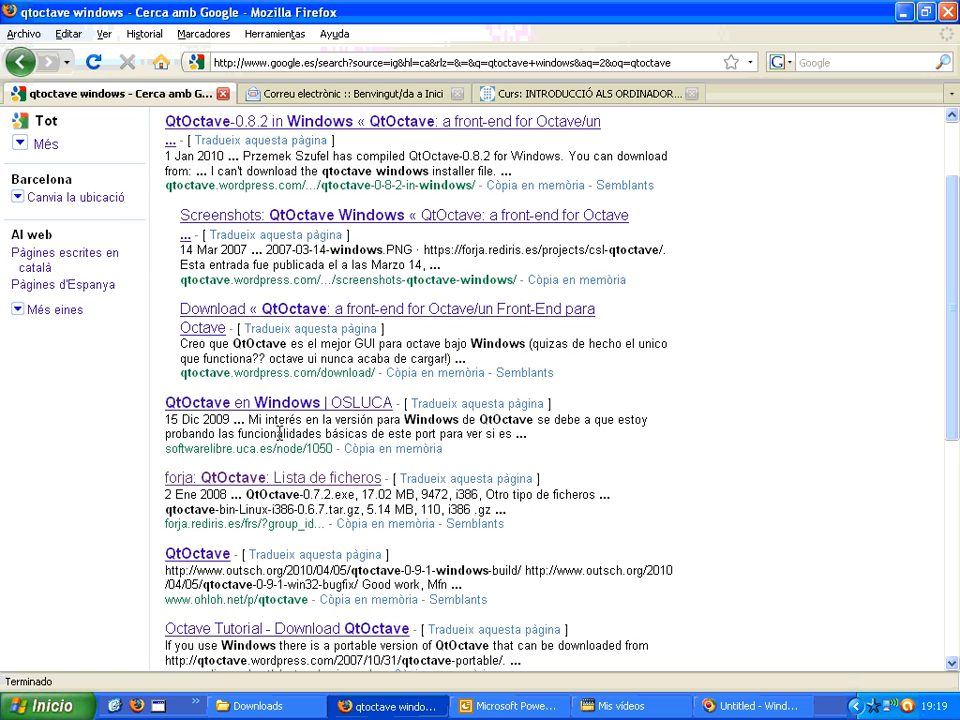
mouse_move(216, 526)
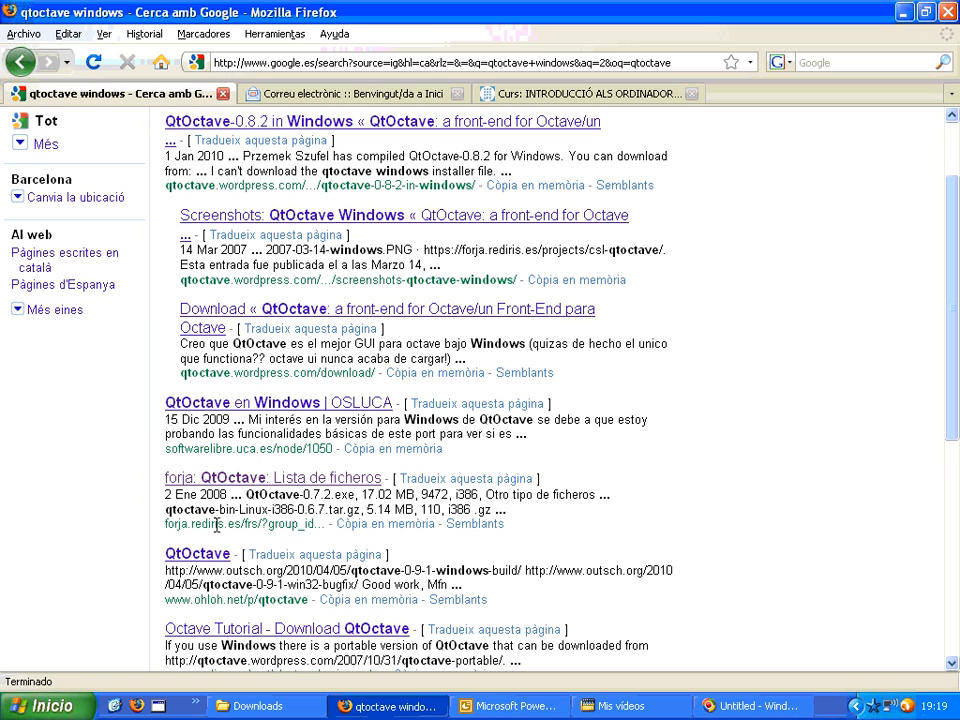
mouse_move(216, 481)
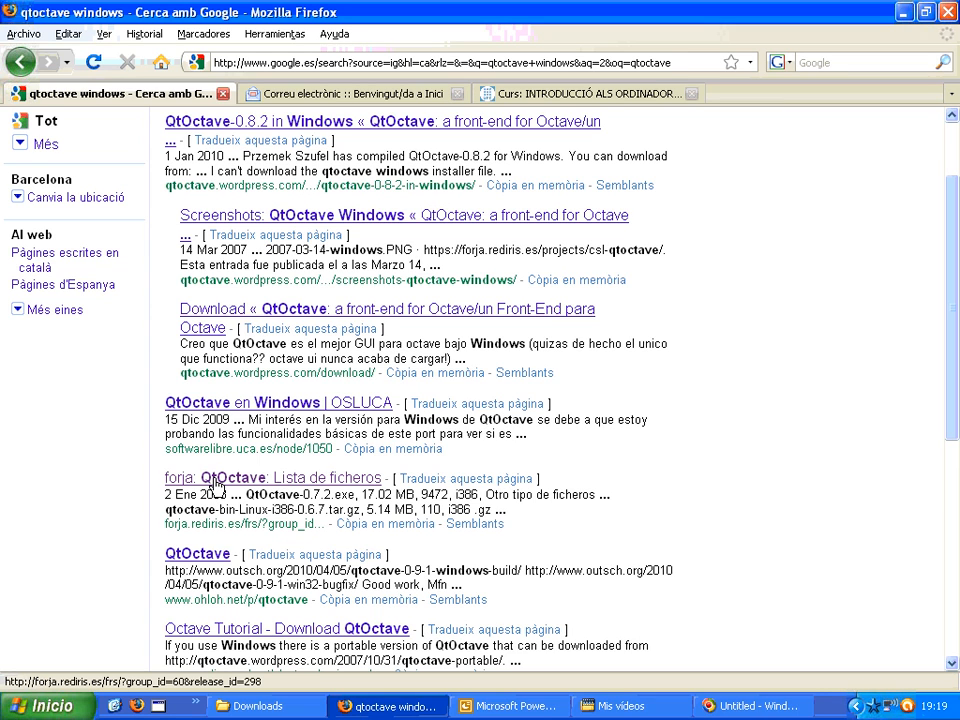
left_click(273, 477)
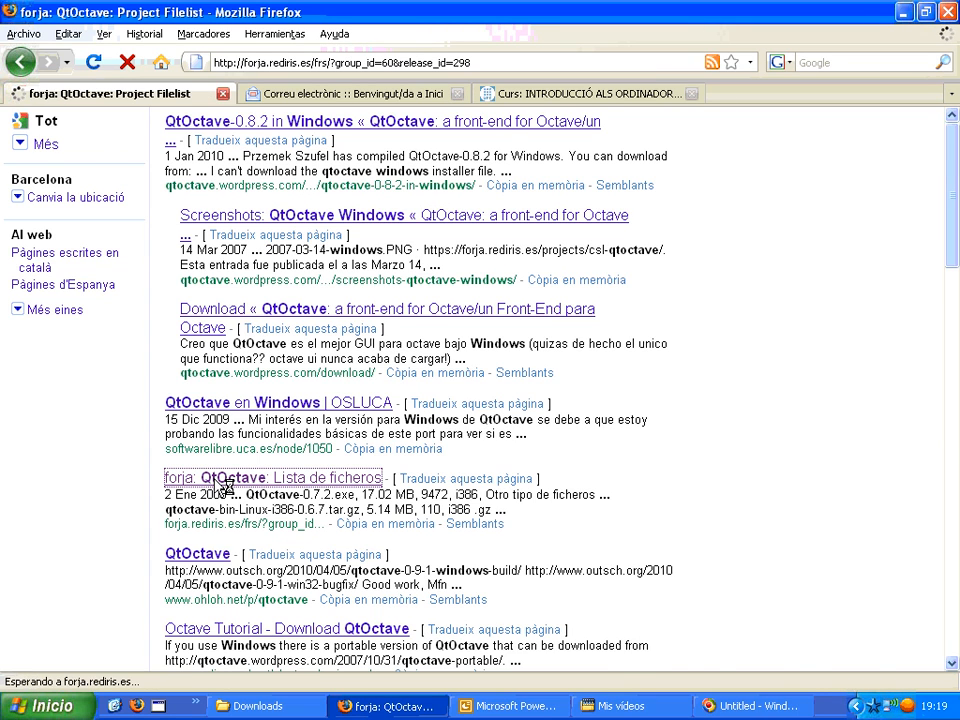
- Download QtOctave-0.7.2.exe from the qtoctave-i386-Win32 section of the forja file list
left_click(272, 478)
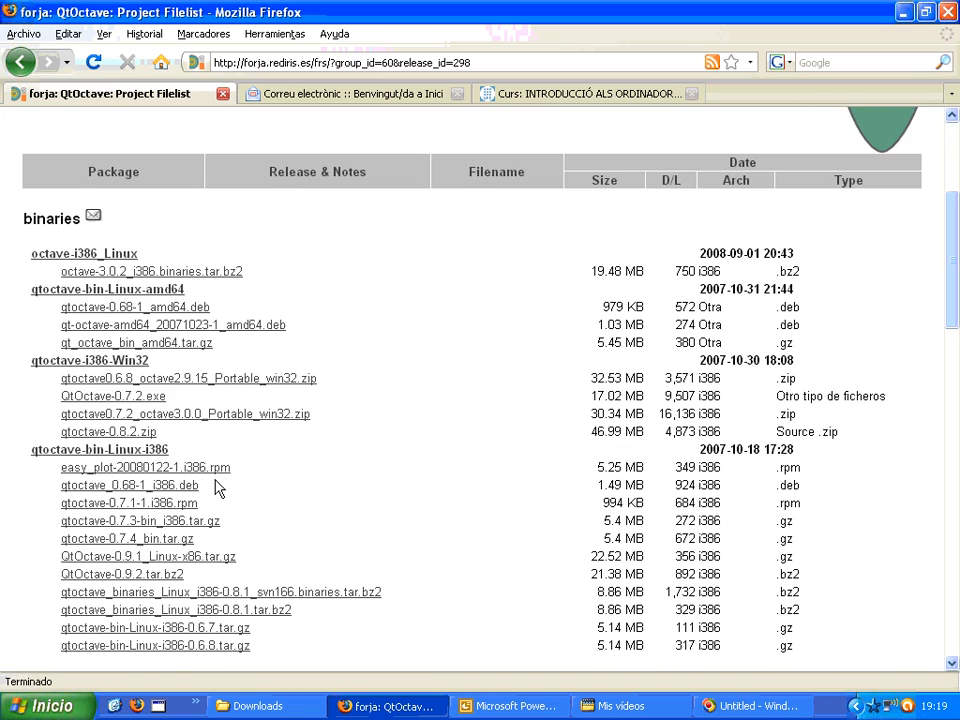
mouse_move(378, 347)
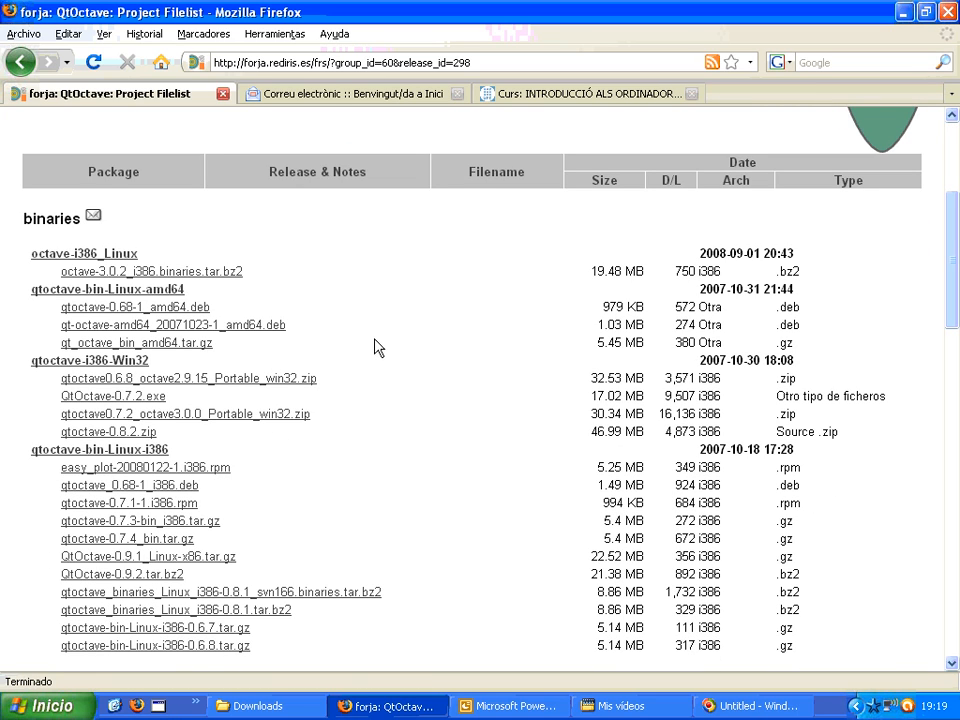
mouse_move(148, 398)
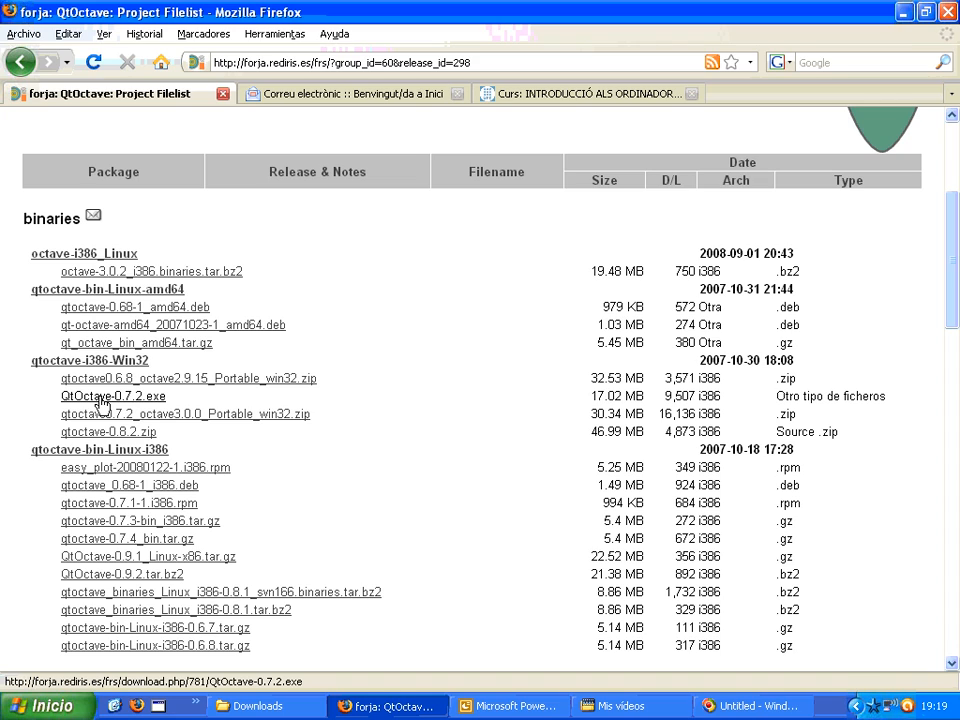
mouse_move(160, 401)
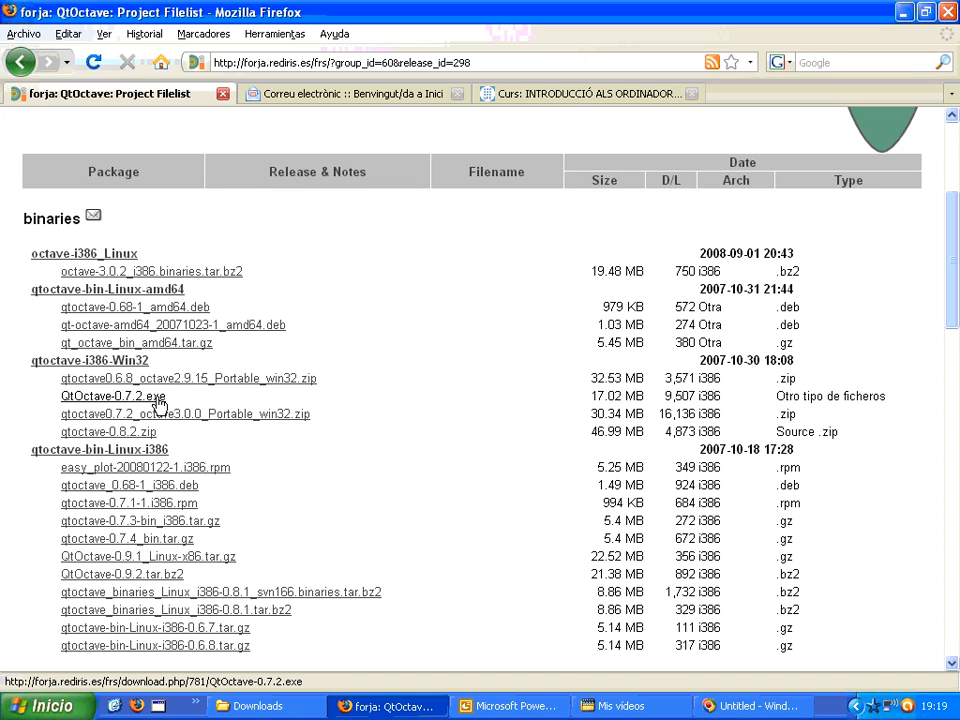
left_click(112, 396)
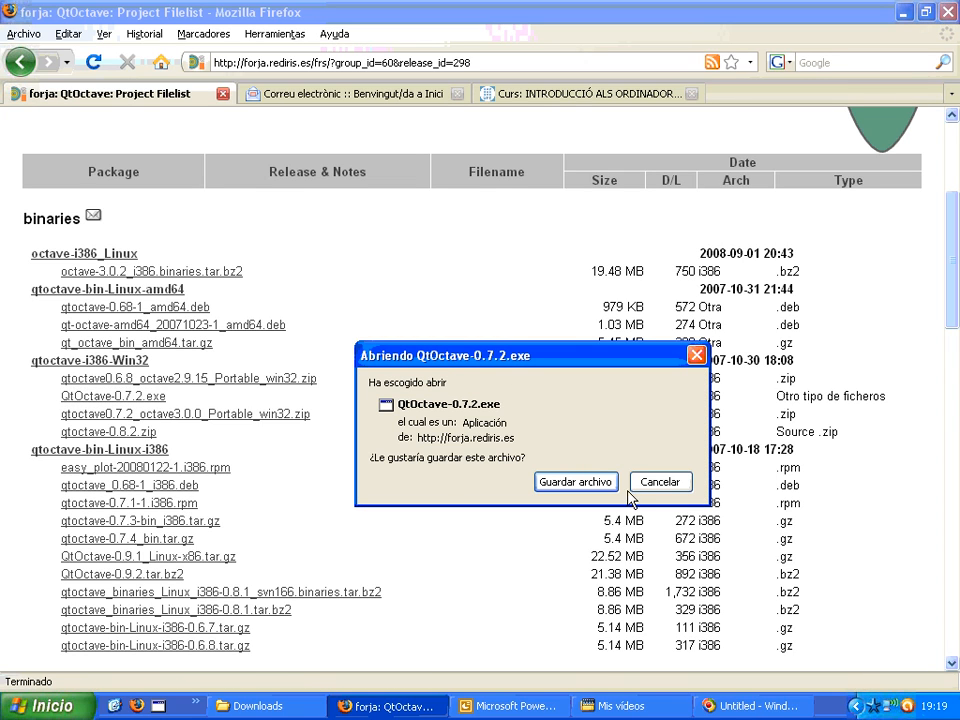
mouse_move(548, 400)
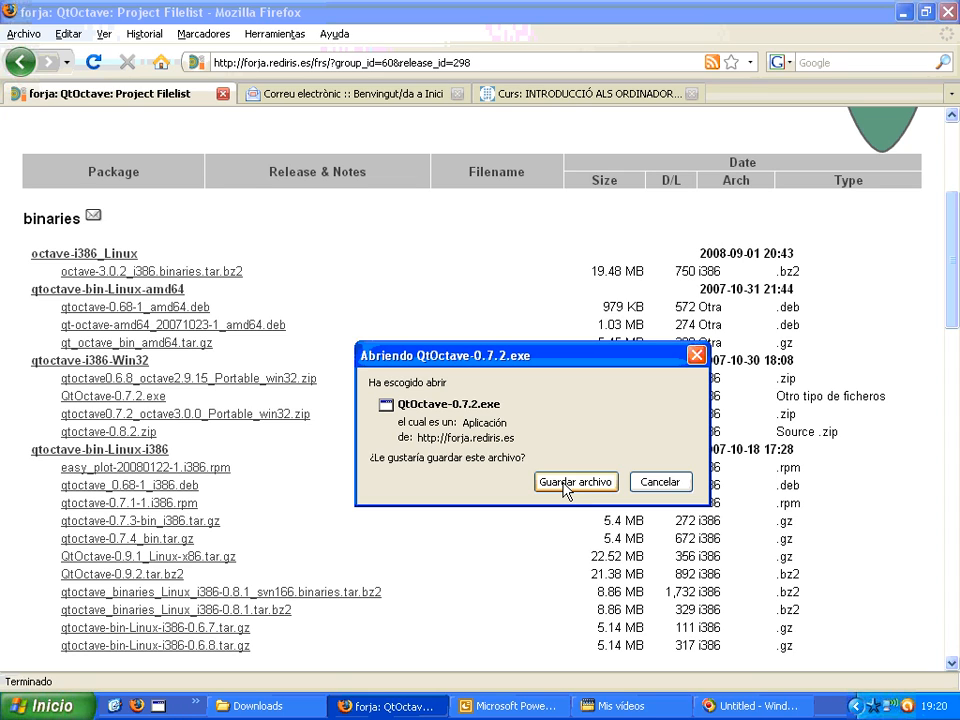
- Save QtOctave-0.7.2.exe and reveal it in the Downloads folder
left_click(575, 482)
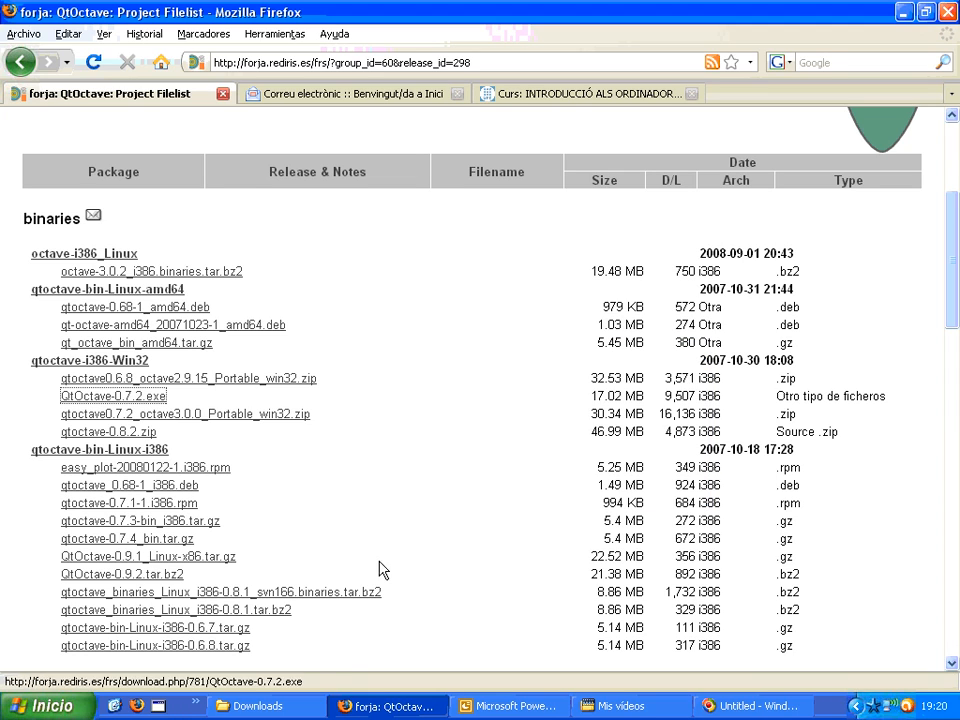
left_click(240, 685)
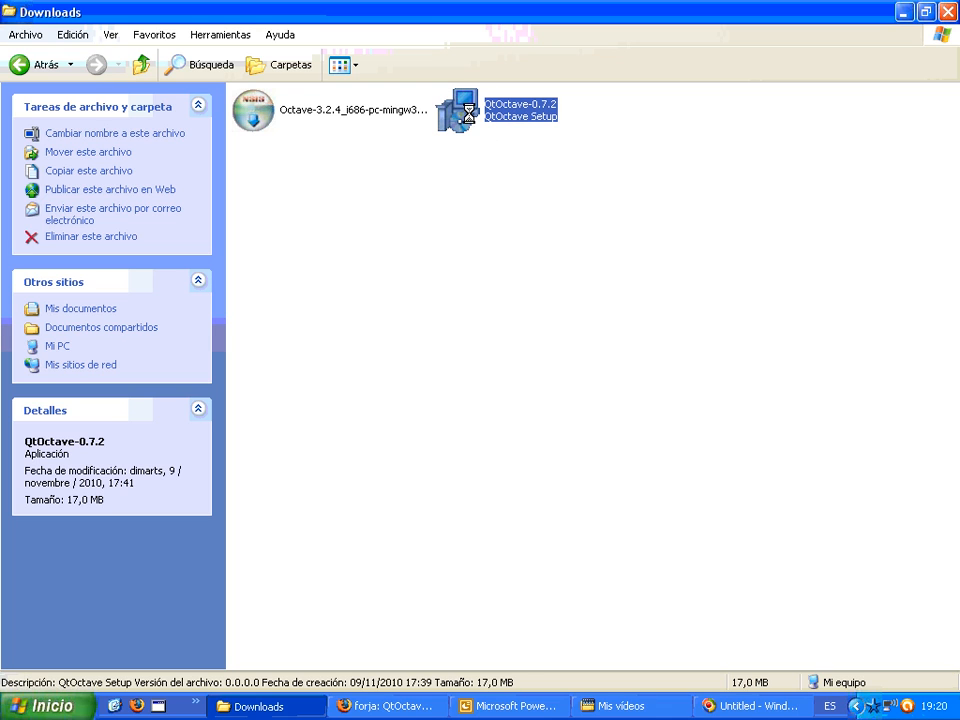
- Run the QtOctave-0.7.2 setup file from Downloads to reach the wizard's welcome page
double_click(462, 108)
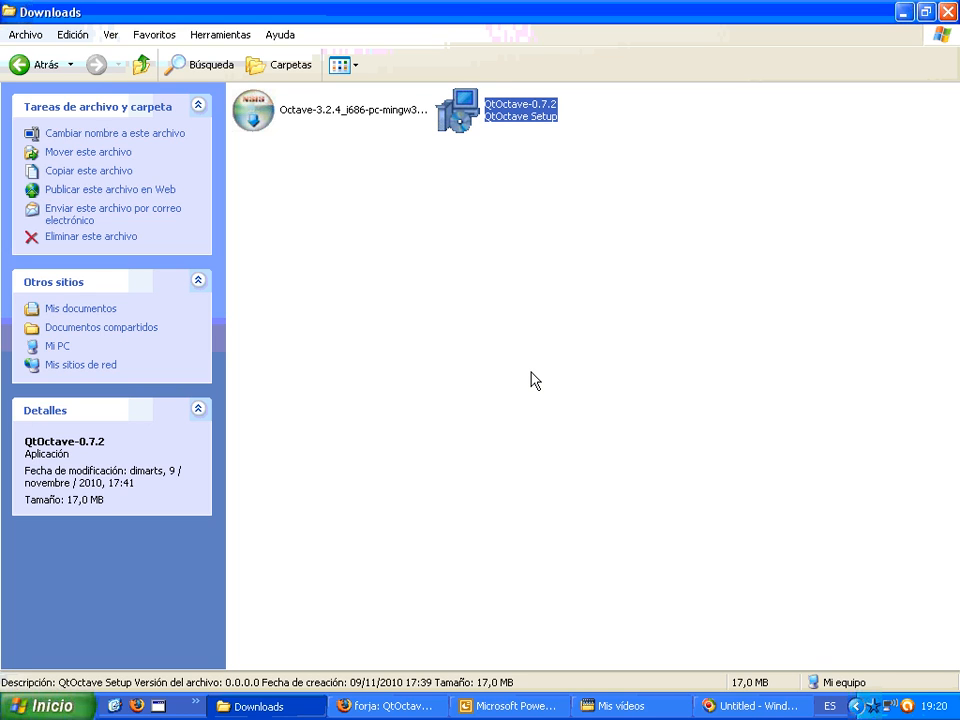
double_click(453, 108)
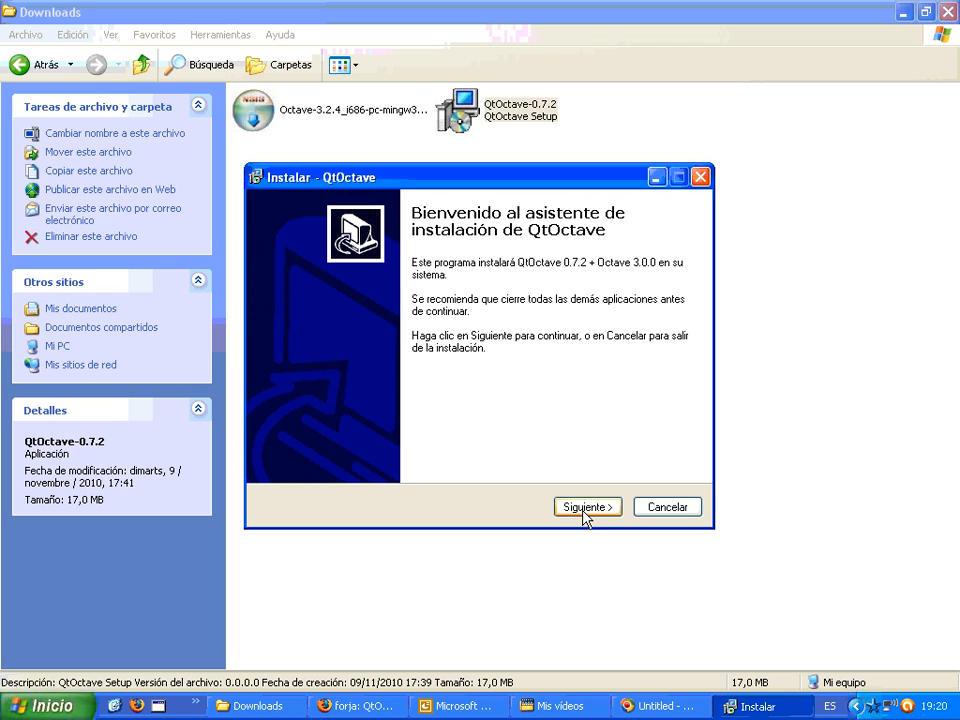
- Accept default install folder, Start Menu folder and no desktop icon, then cancel at 'Listo para Instalar'
left_click(587, 506)
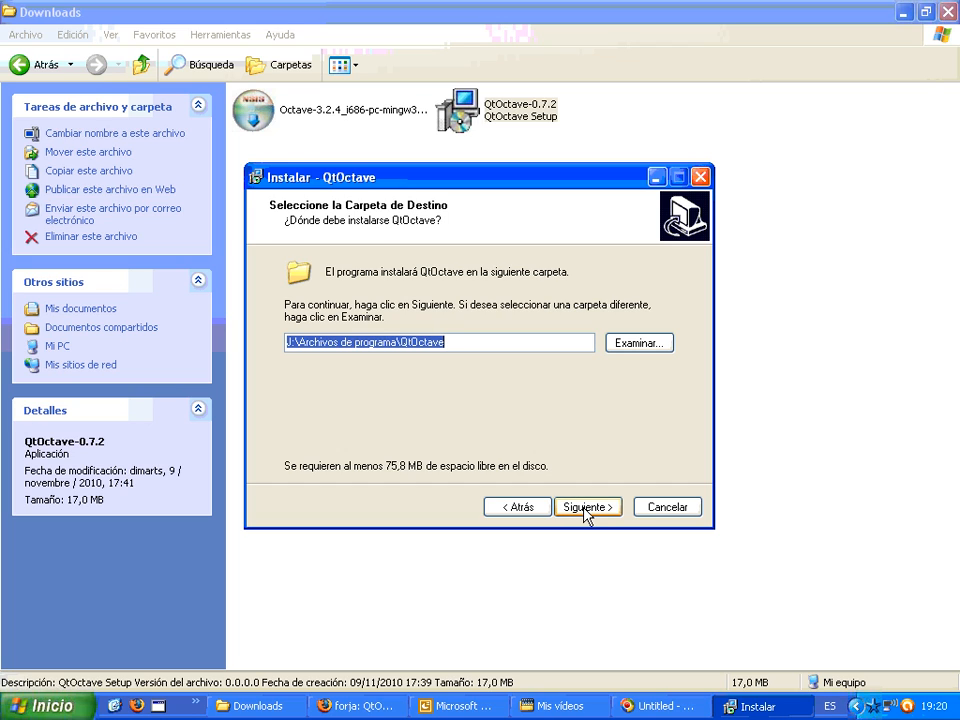
left_click(587, 506)
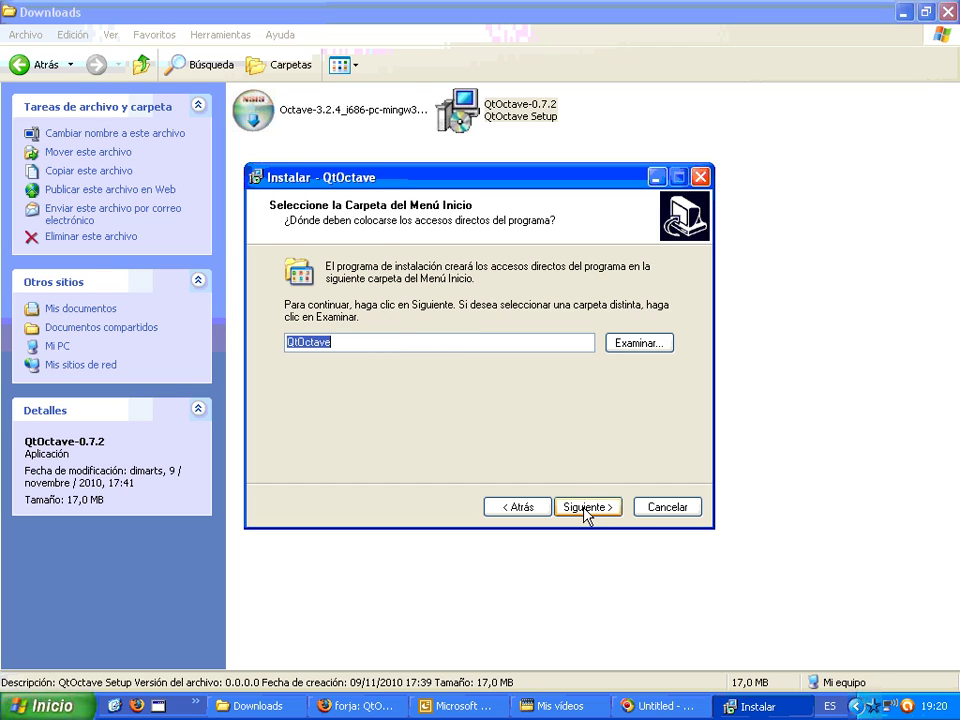
left_click(587, 506)
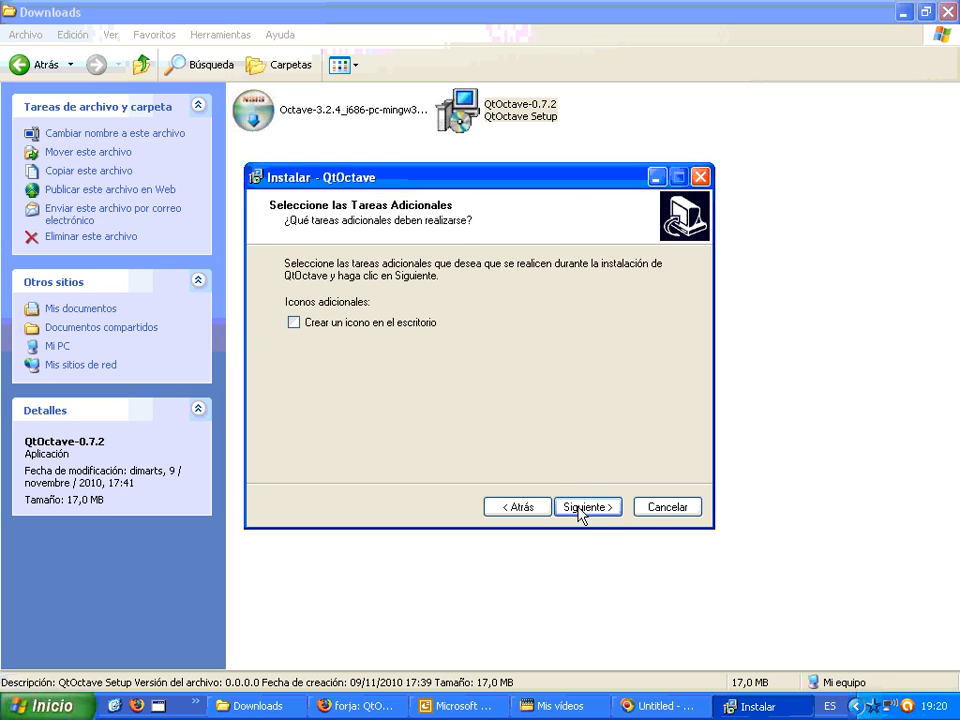
left_click(587, 506)
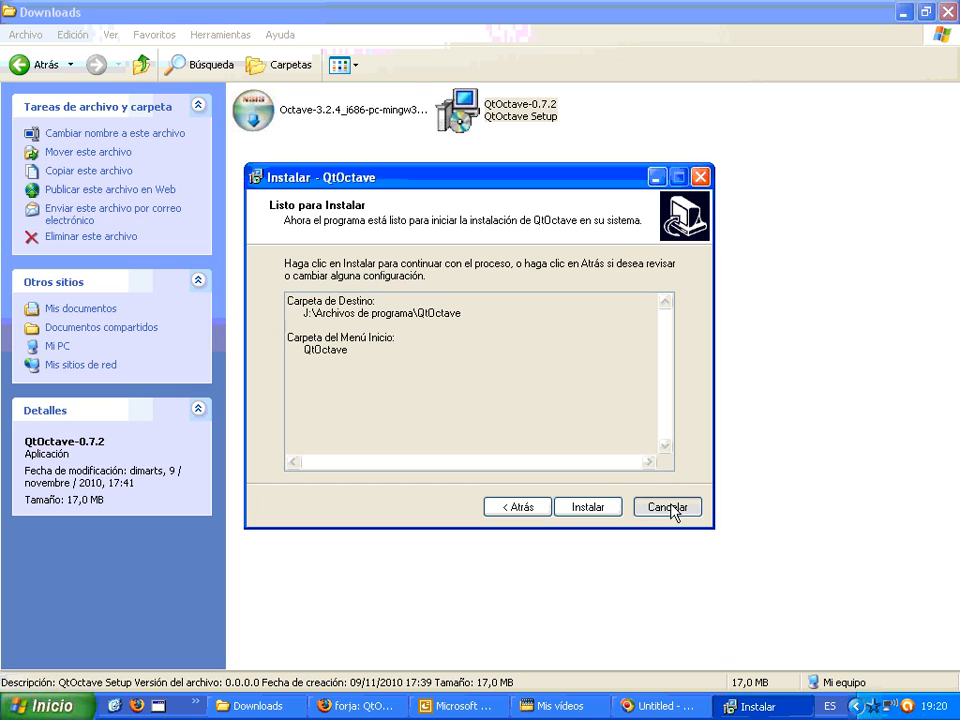
mouse_move(516, 424)
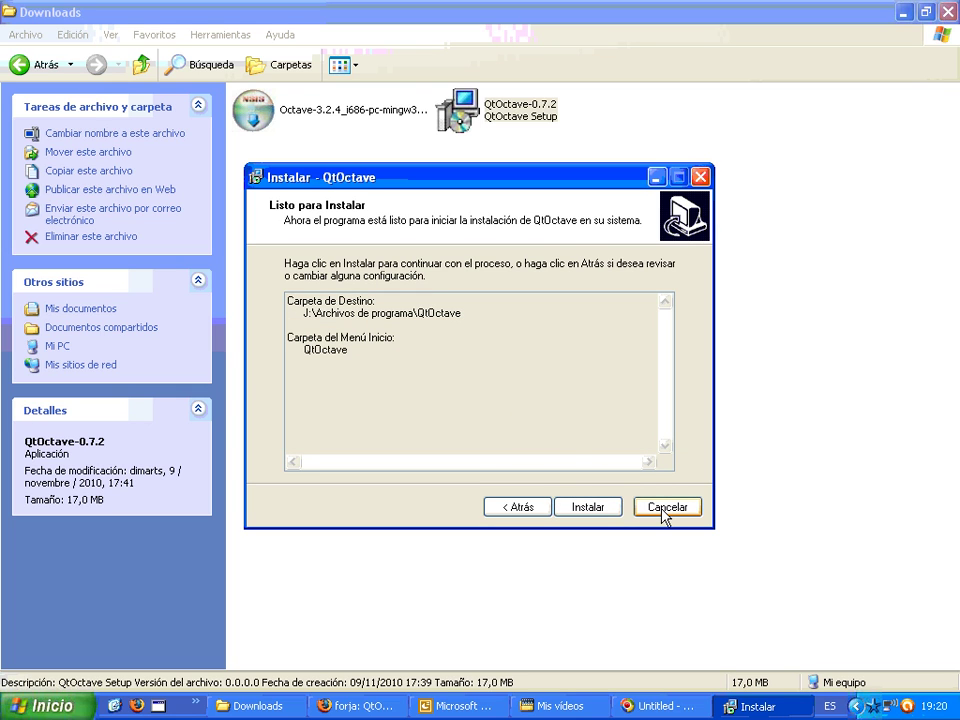
left_click(665, 506)
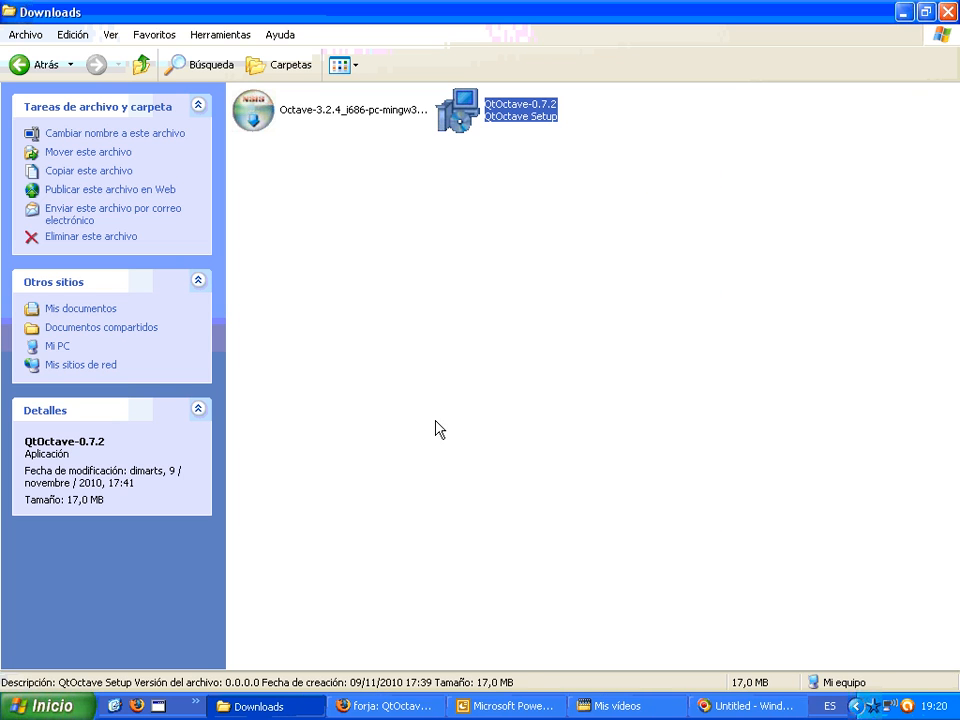
- Choose QtOctave from the QtOctave folder under Inicio > Todos los programas
left_click(47, 707)
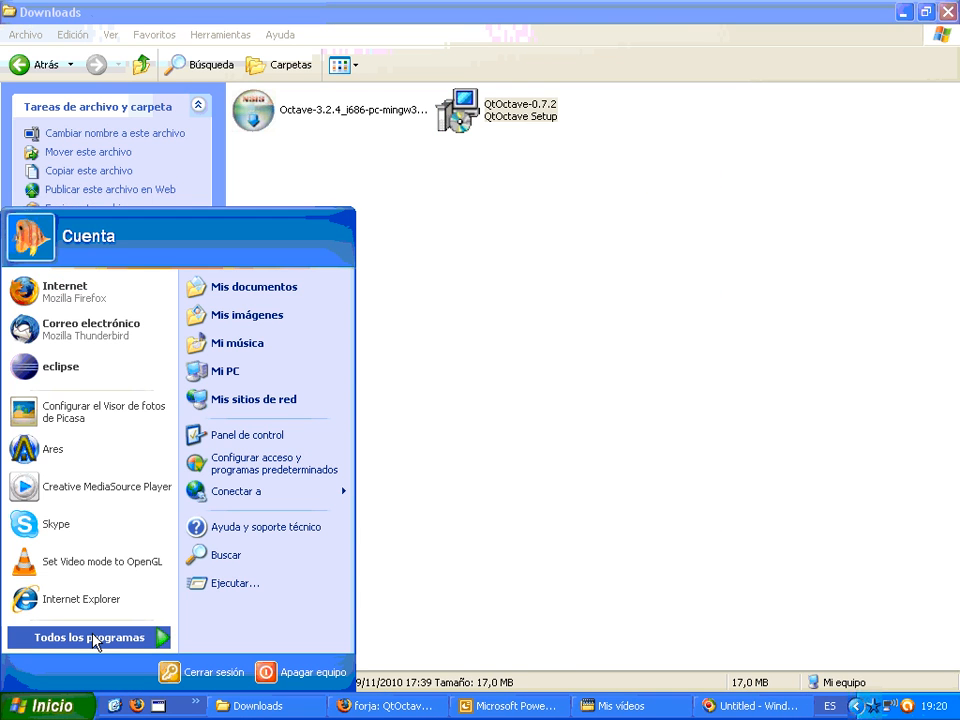
left_click(89, 635)
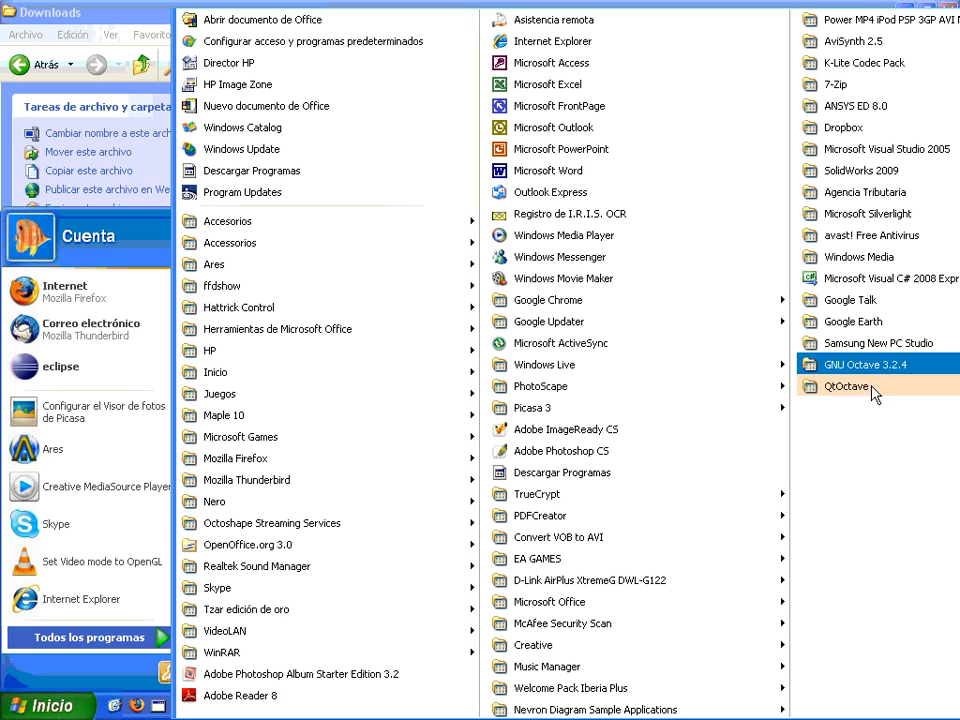
left_click(847, 386)
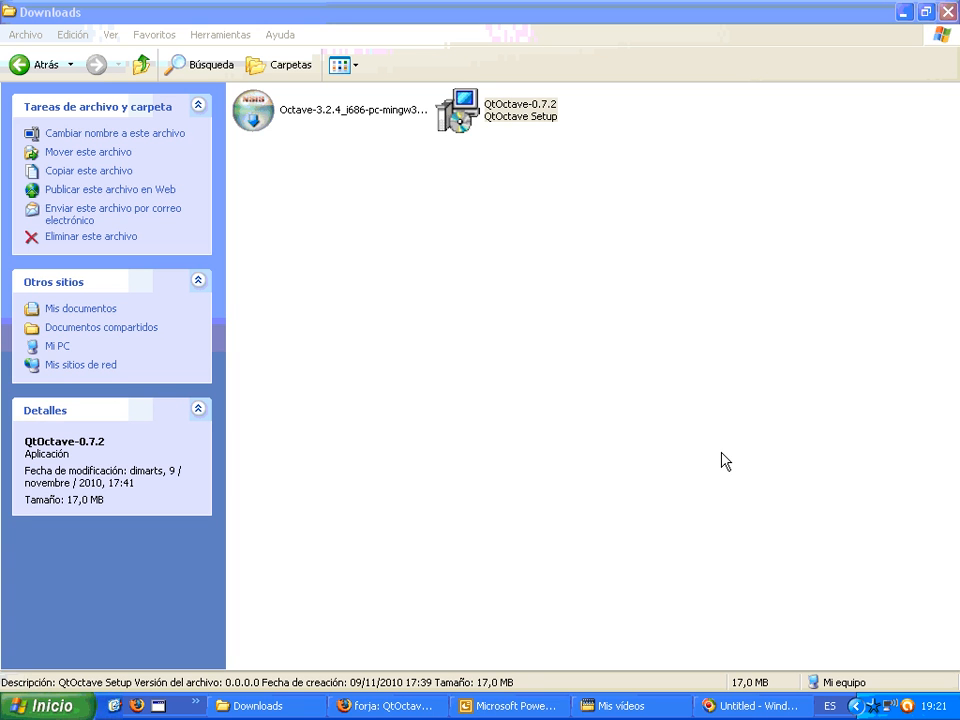
- Wait in the Downloads folder while the cmd.exe console and Starting QtOctave splash close
double_click(460, 112)
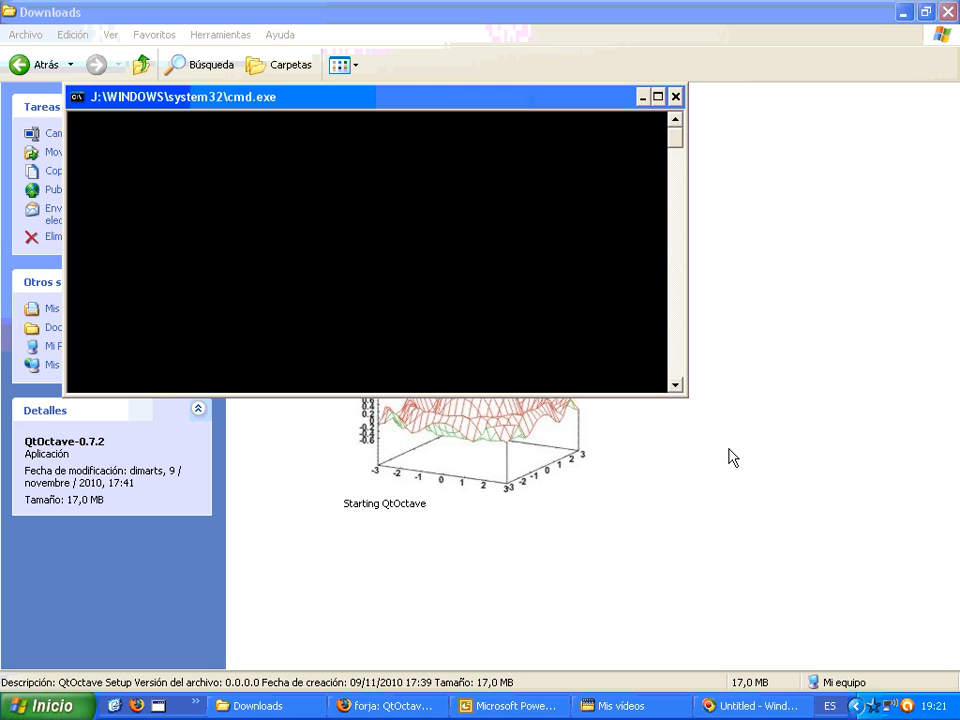
left_click(674, 96)
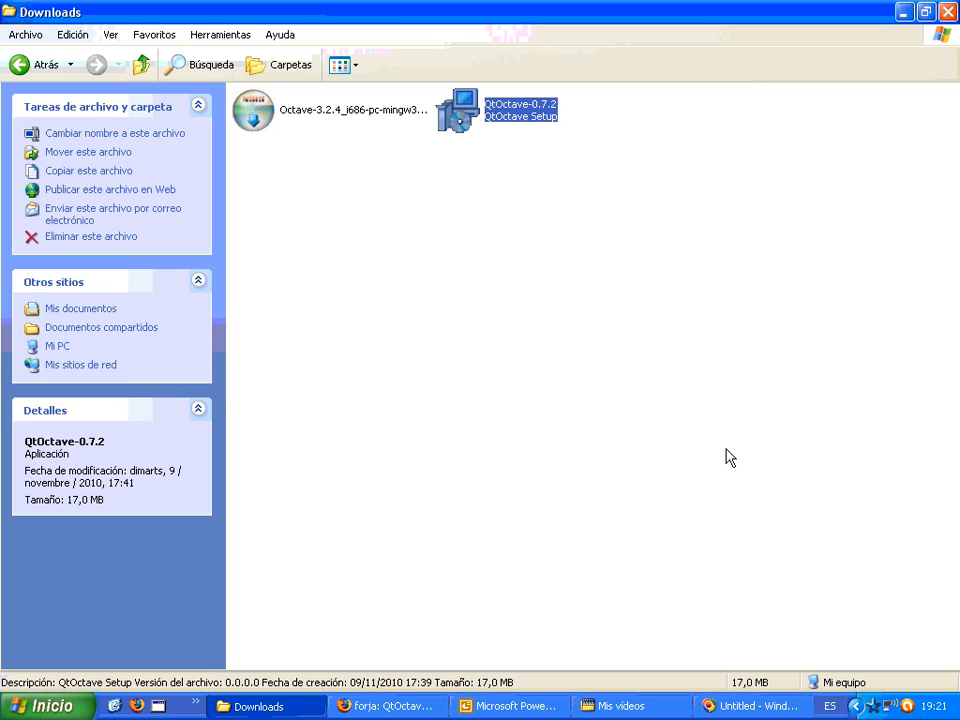
mouse_move(723, 455)
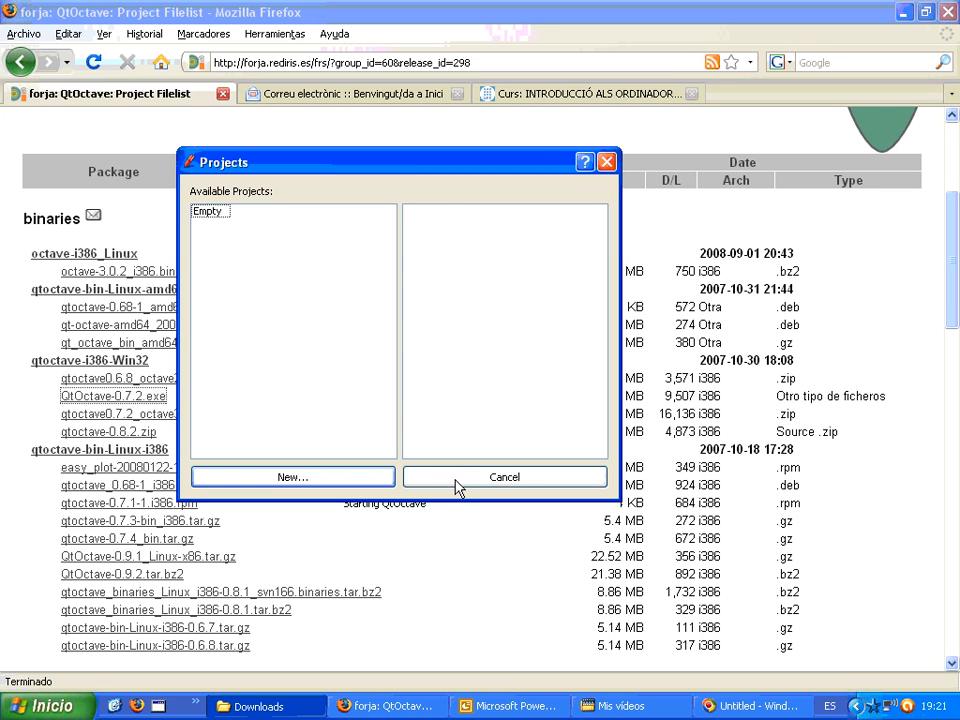
mouse_move(399, 204)
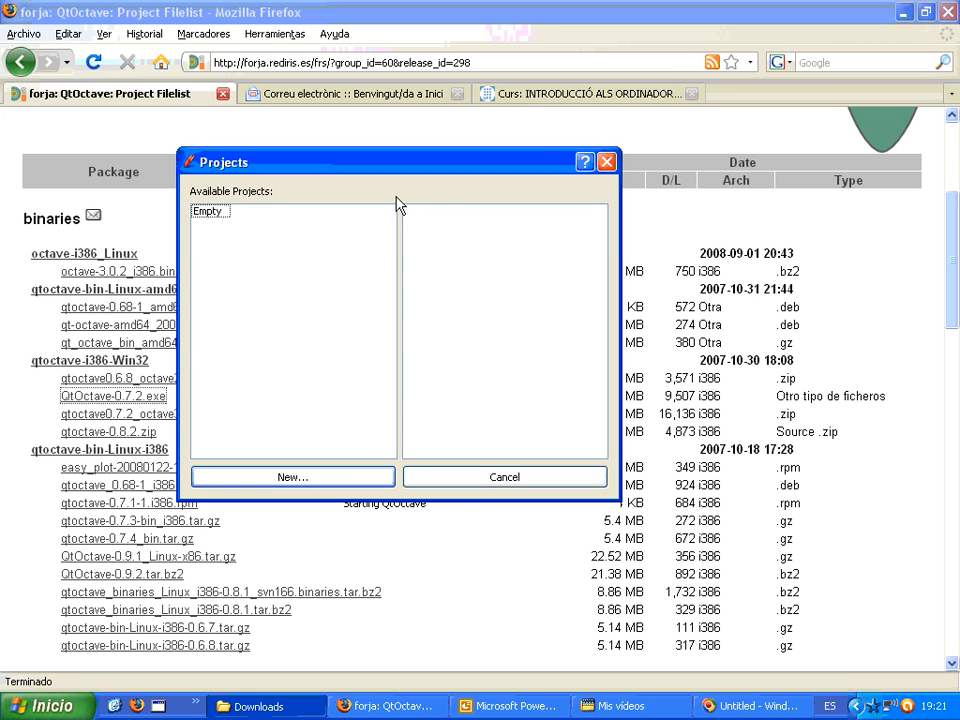
- Cancel the Projects dialog to open QtOctave without a project
left_click(504, 476)
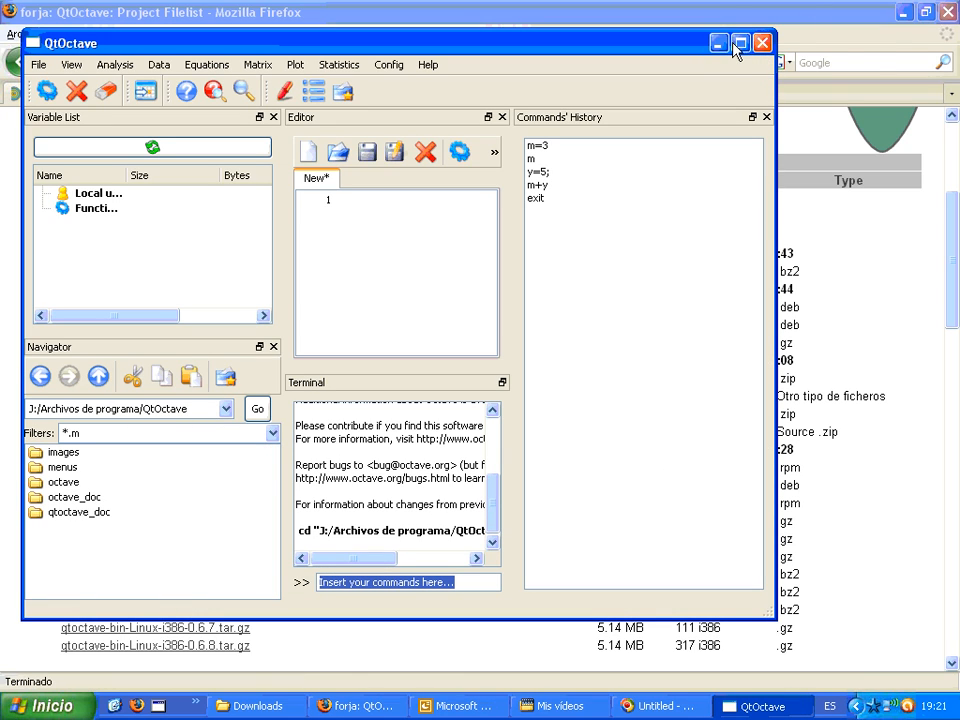
- Maximize the QtOctave window to show the empty editor and terminal prompt full-screen
left_click(725, 38)
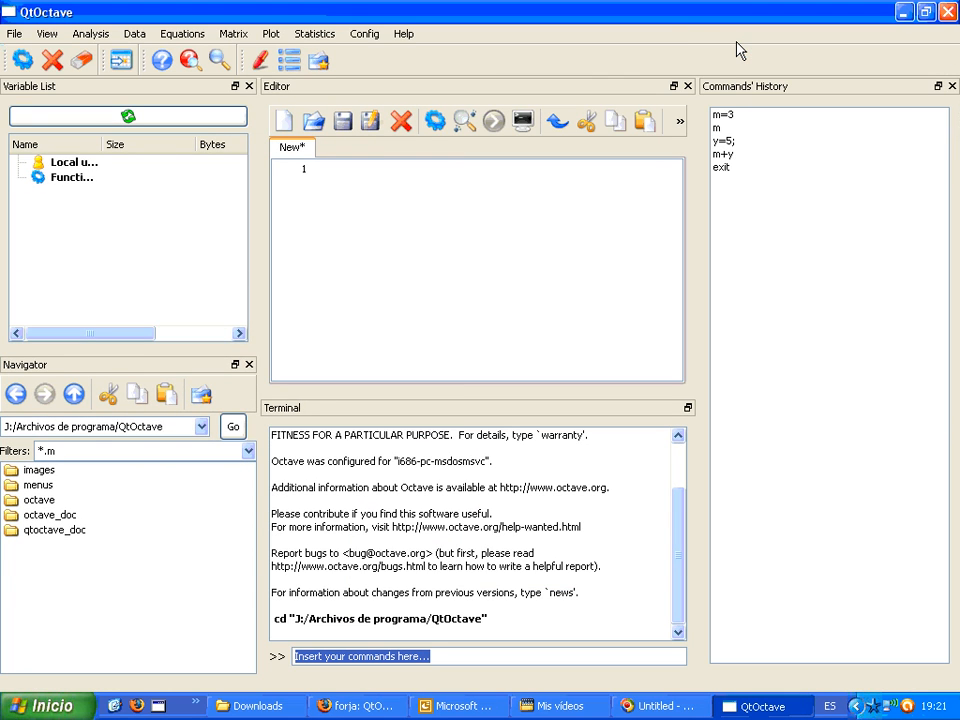
mouse_move(632, 201)
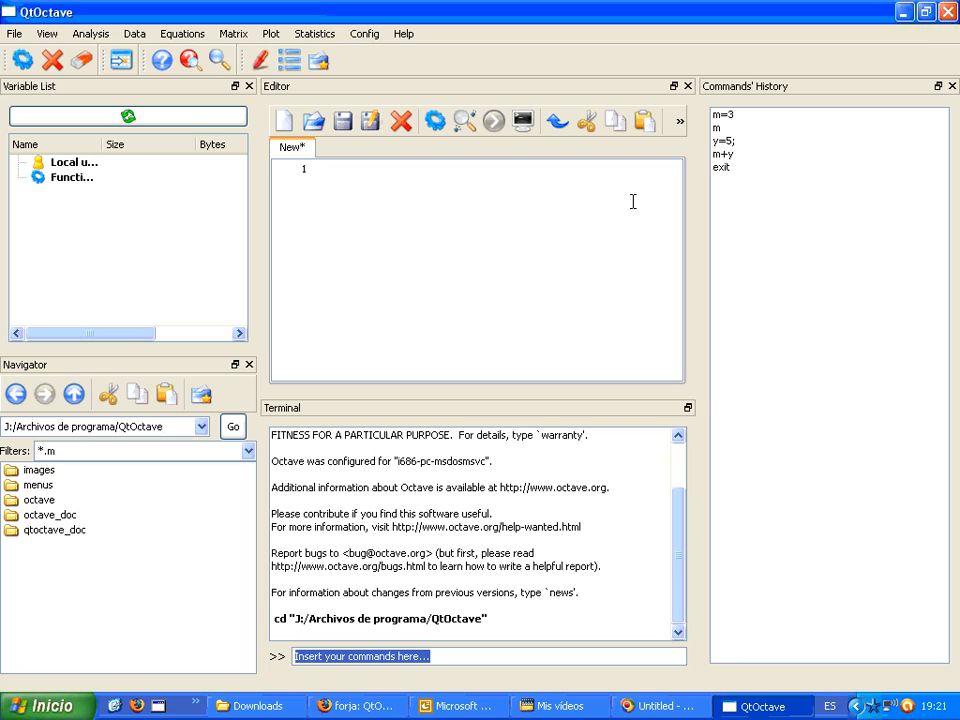
mouse_move(619, 193)
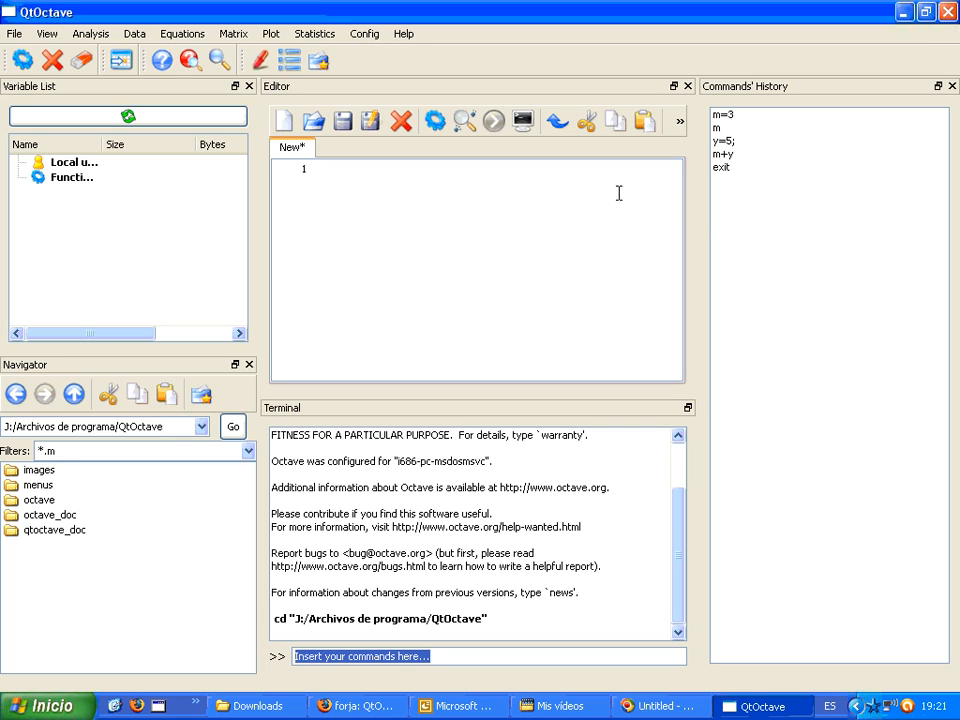